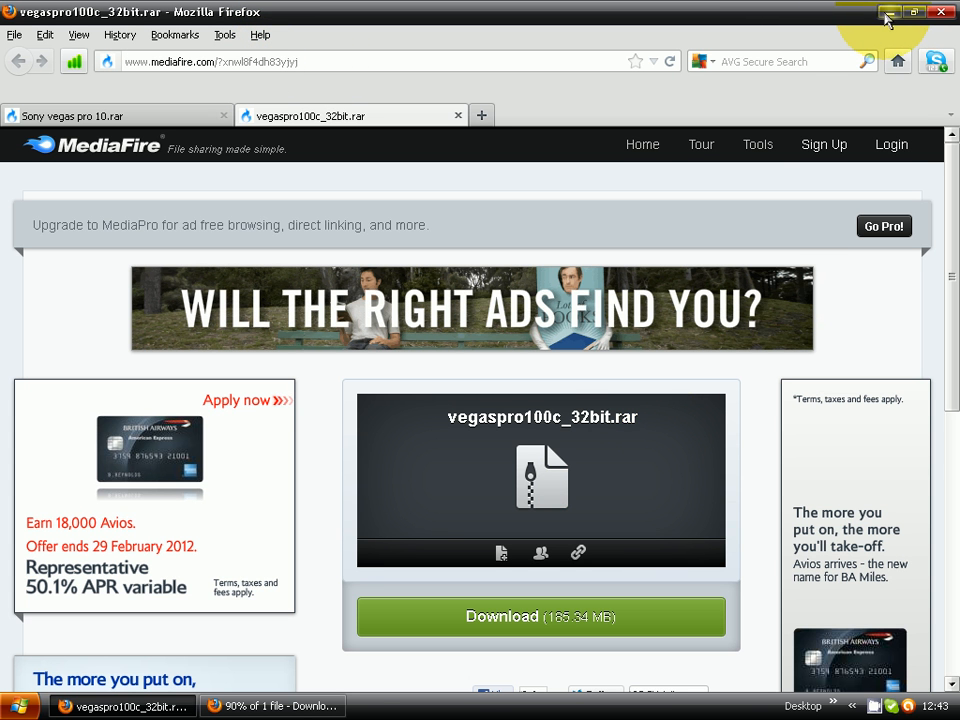
Step: Open the downloaded vegaspro100c_32bit.rar archive from Firefox so it lists in WinRAR
left_click(892, 12)
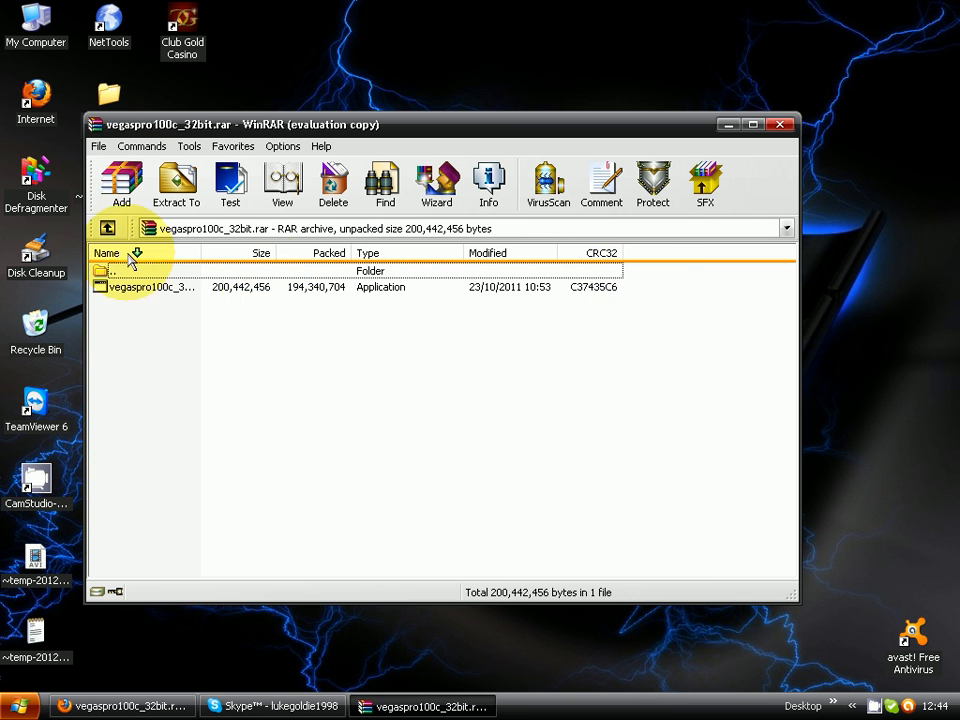
Step: Extract and run vegaspro100c_32bit.exe from the WinRAR archive
left_click(140, 288)
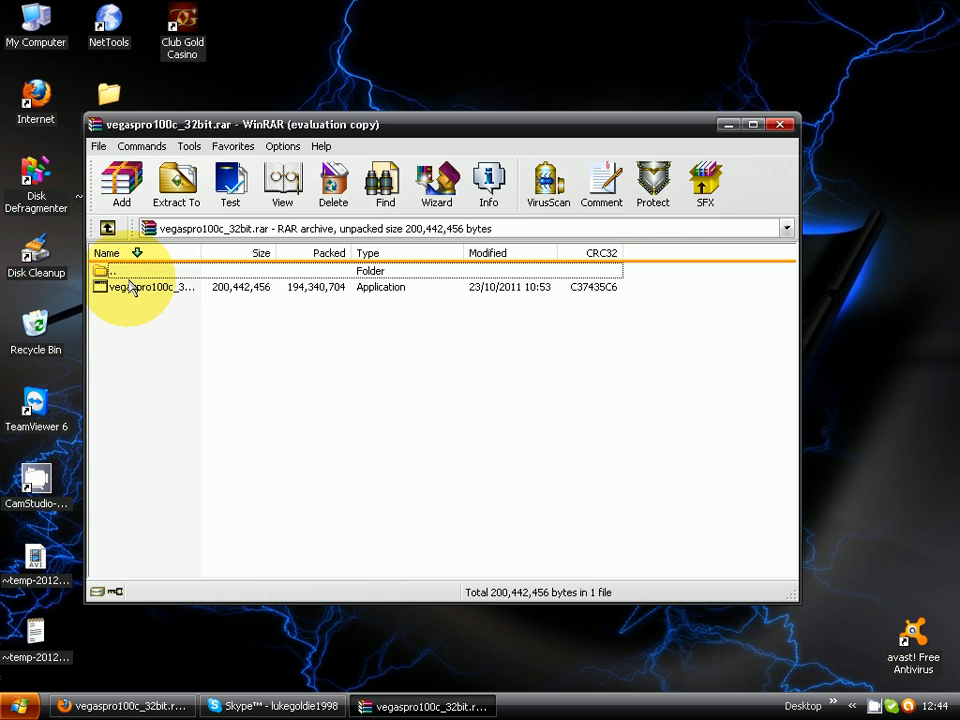
left_click(150, 288)
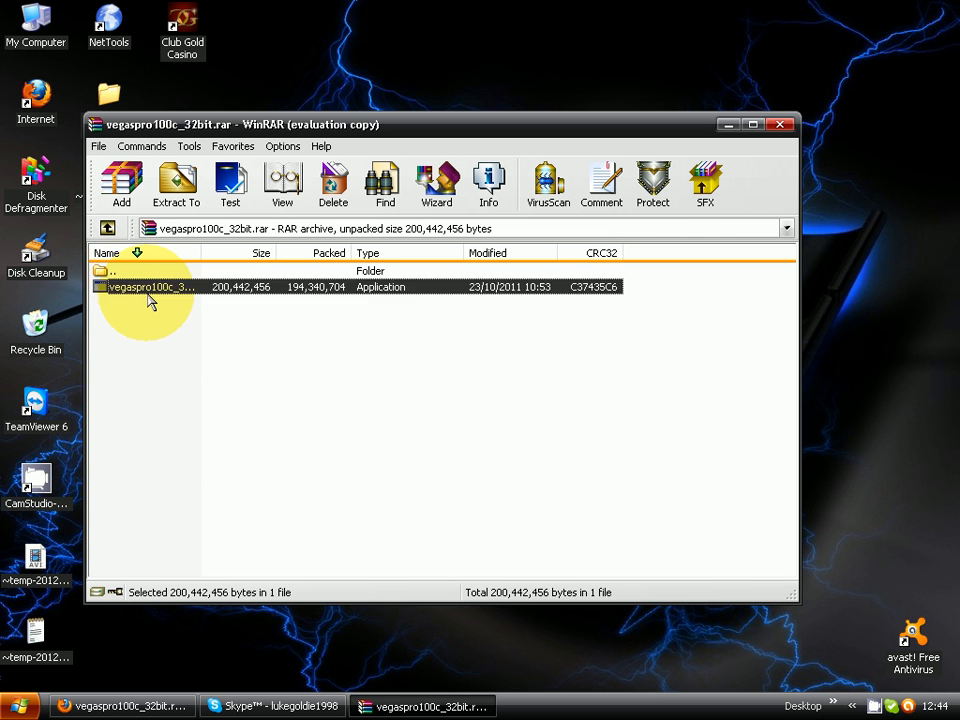
left_click(176, 184)
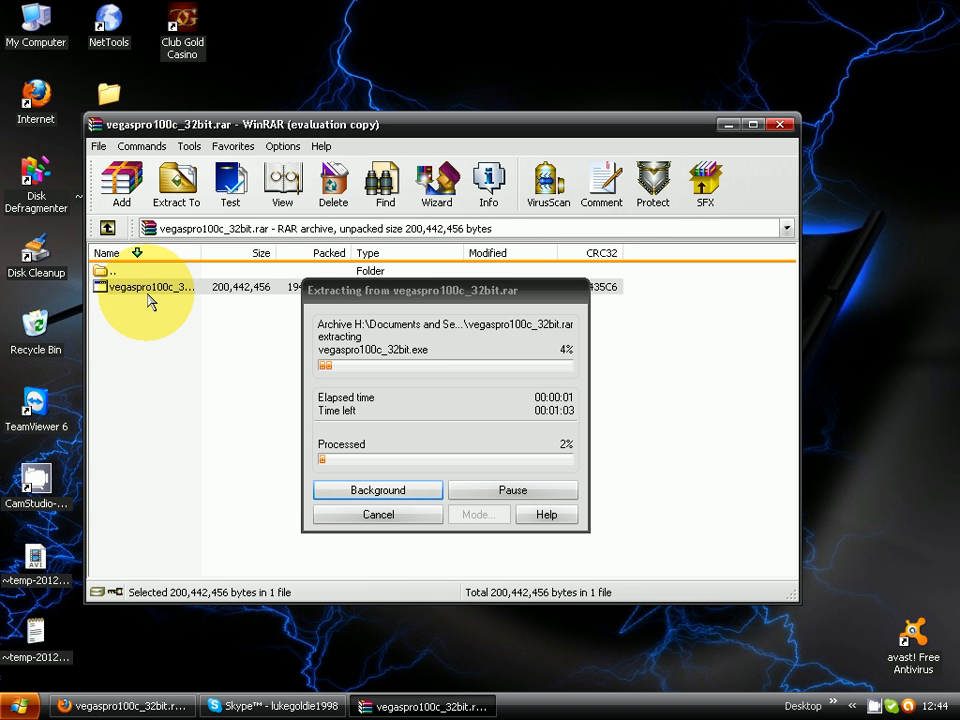
mouse_move(416, 456)
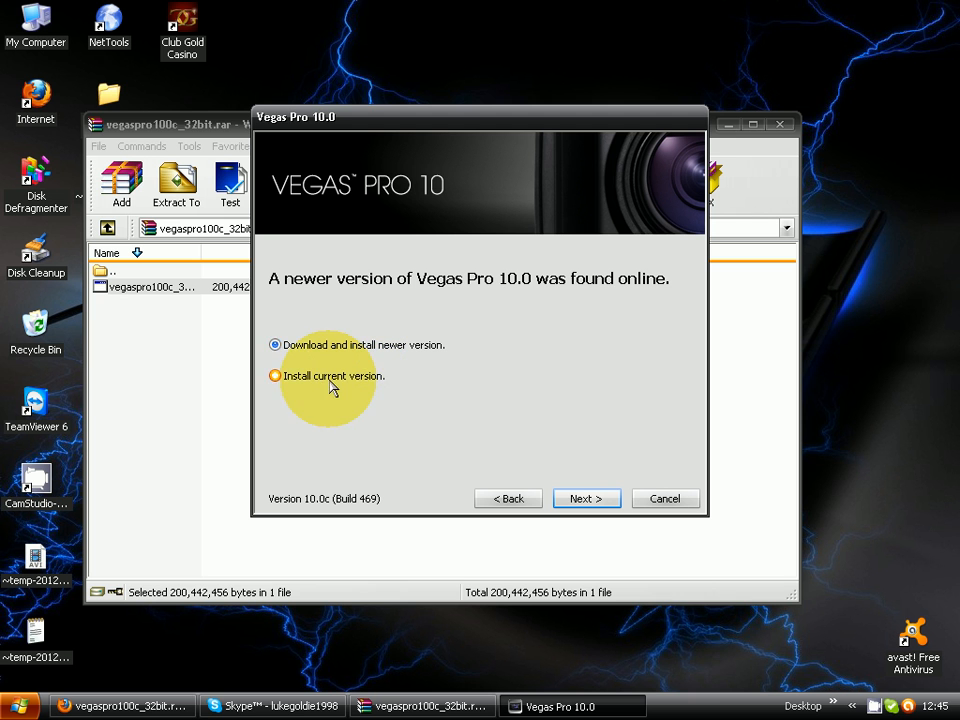
Step: Choose 'Install current version.' rather than downloading the newer one
left_click(276, 376)
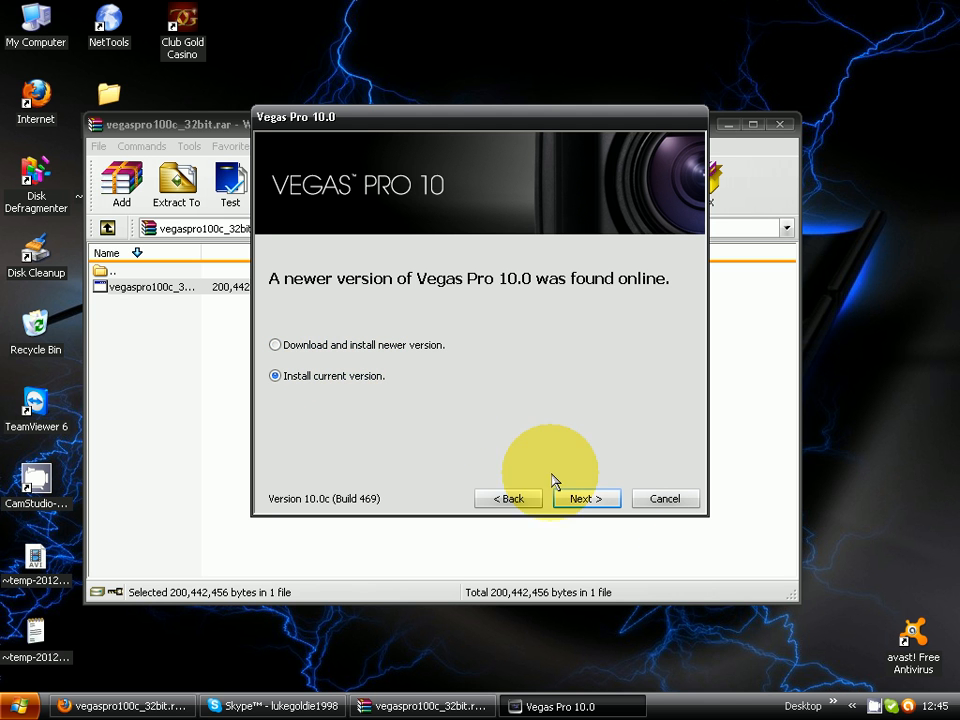
mouse_move(448, 432)
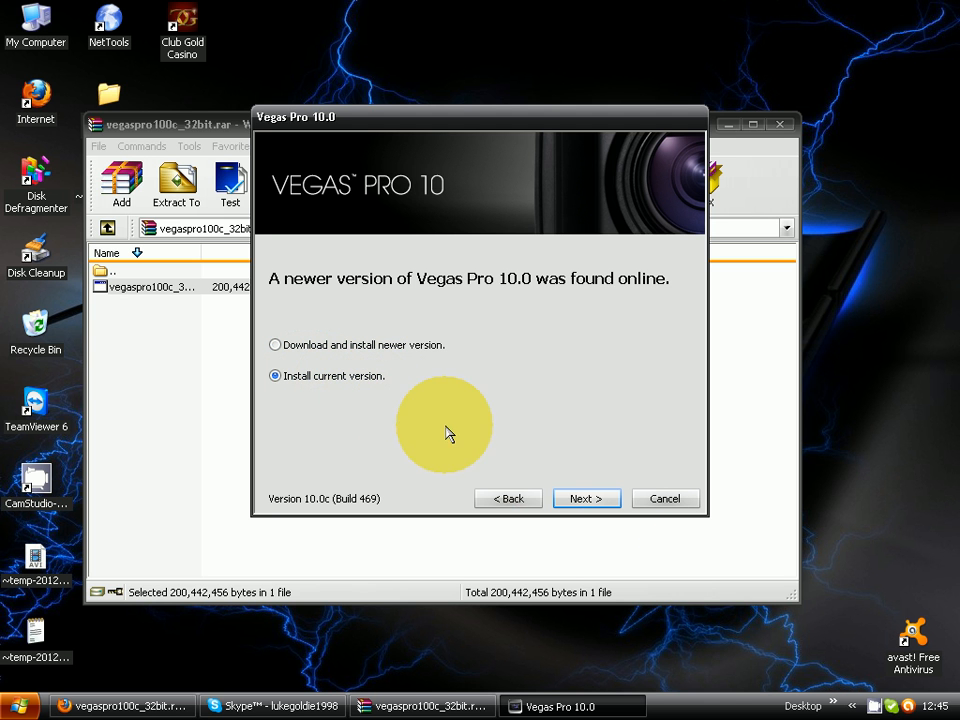
mouse_move(356, 332)
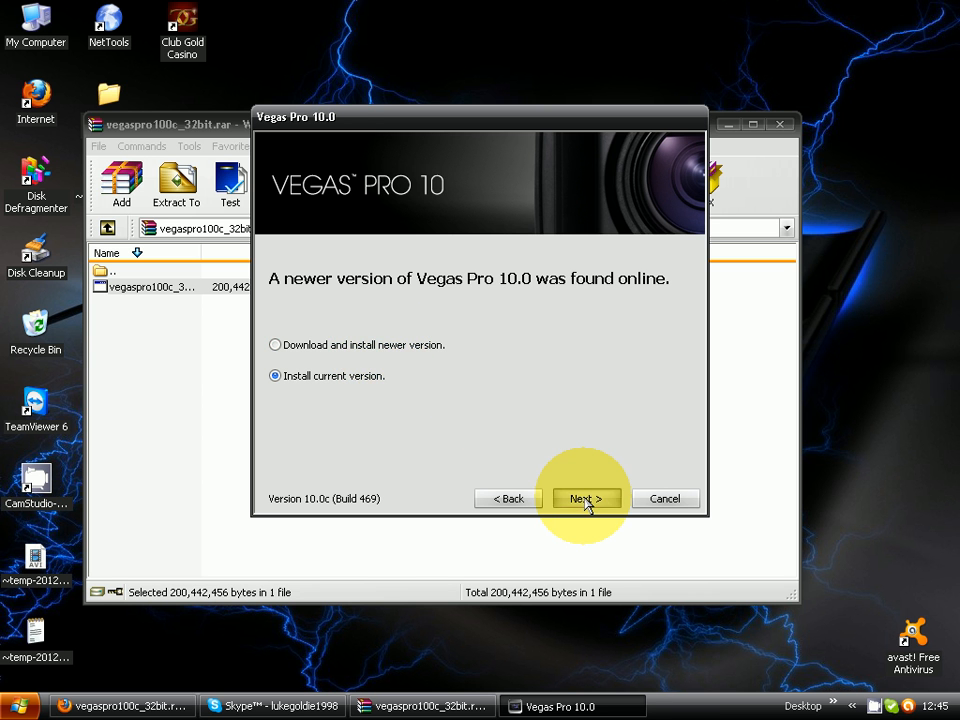
Step: Continue to the End User License Agreement and agree to its terms
left_click(586, 498)
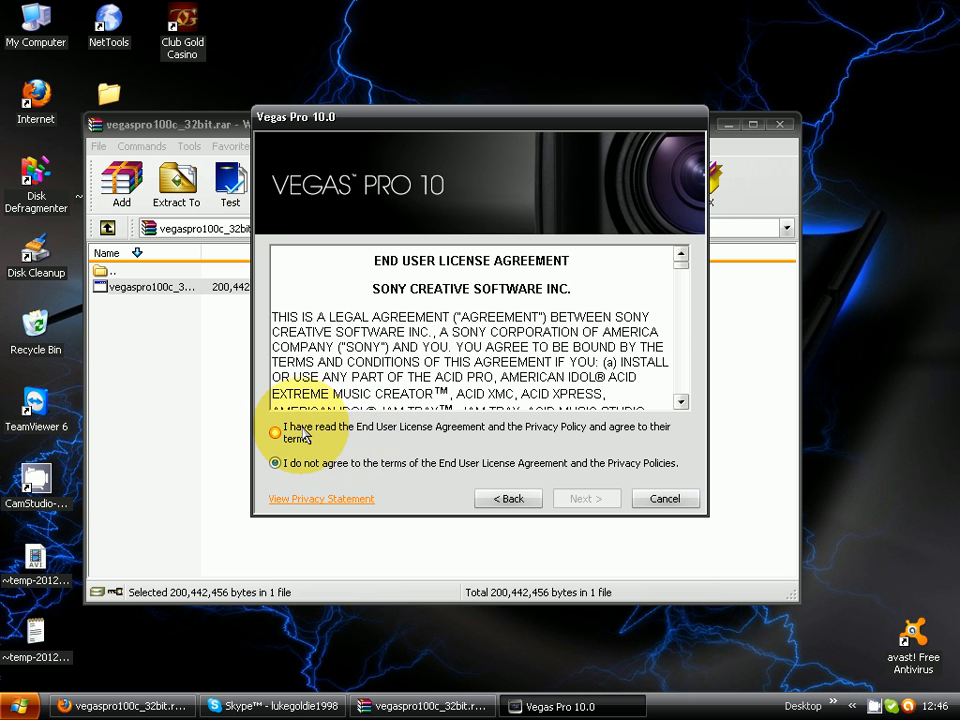
left_click(276, 432)
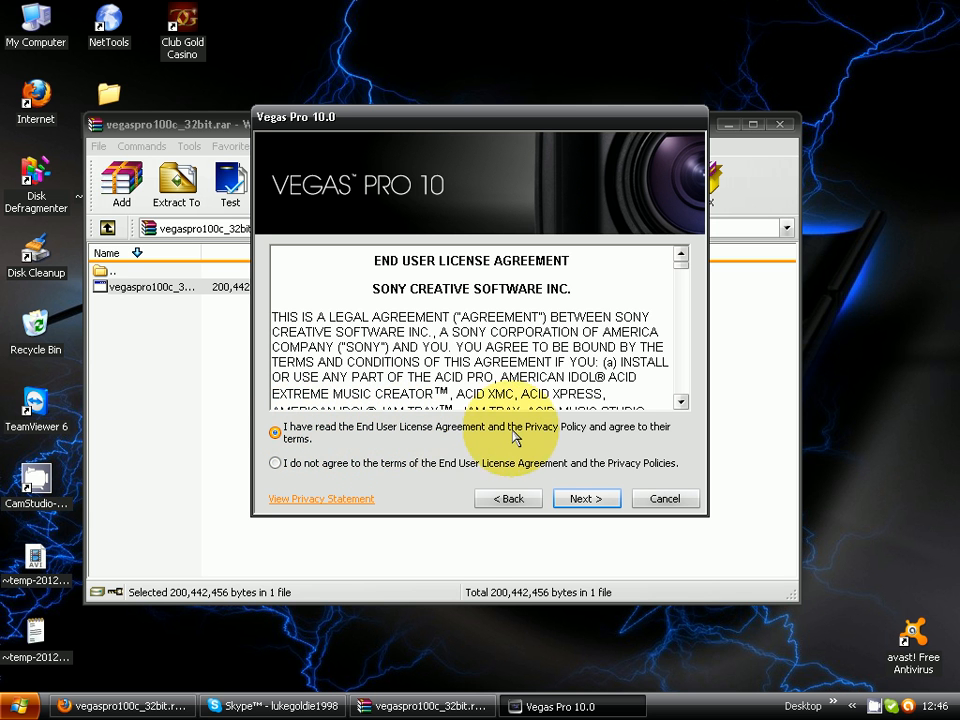
mouse_move(616, 442)
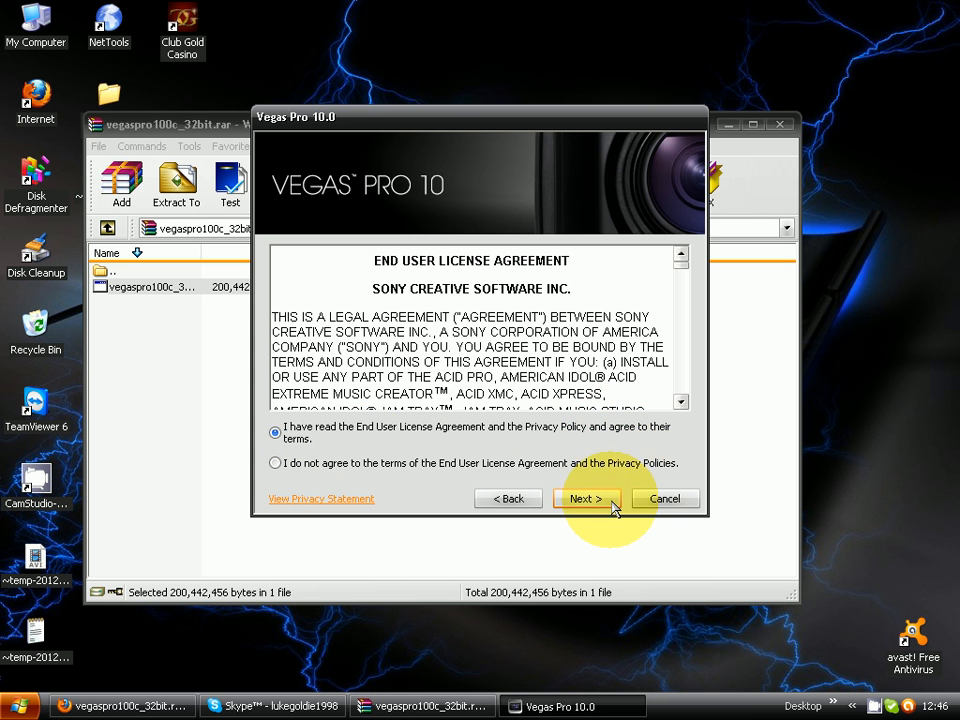
Step: Proceed without a desktop shortcut and start installing Vegas Pro 10.0 to H:\Program Files\Sony
left_click(586, 500)
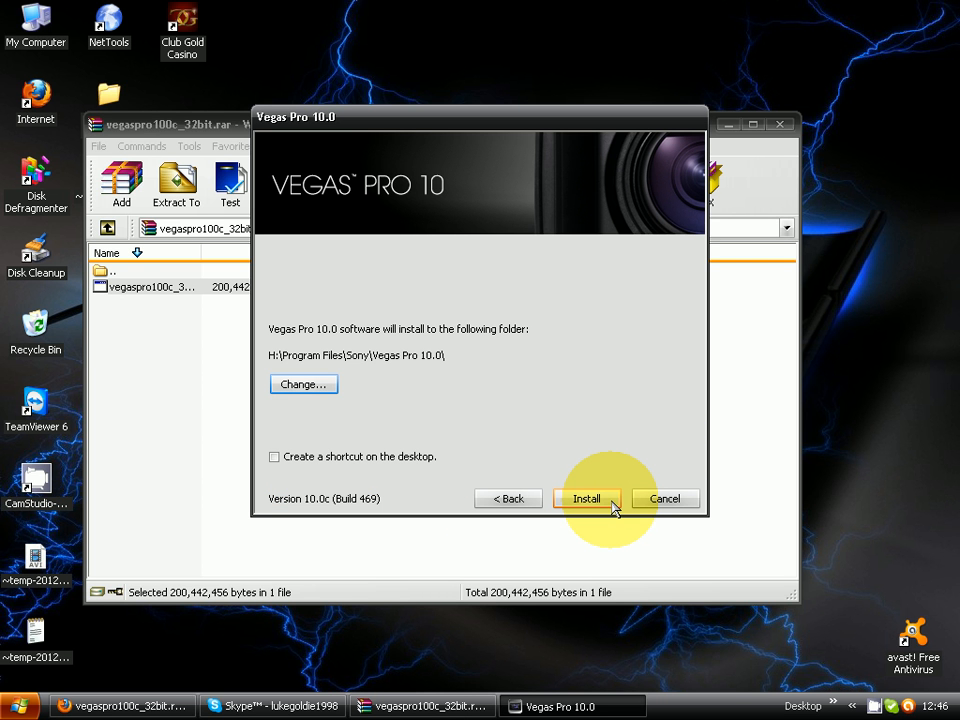
mouse_move(308, 476)
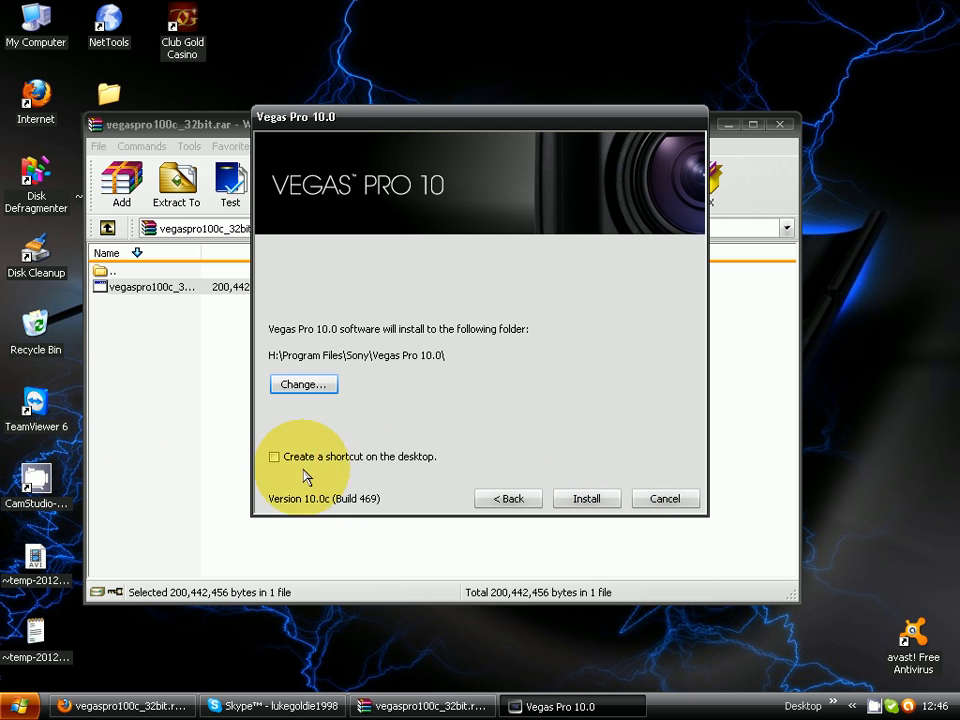
left_click(276, 456)
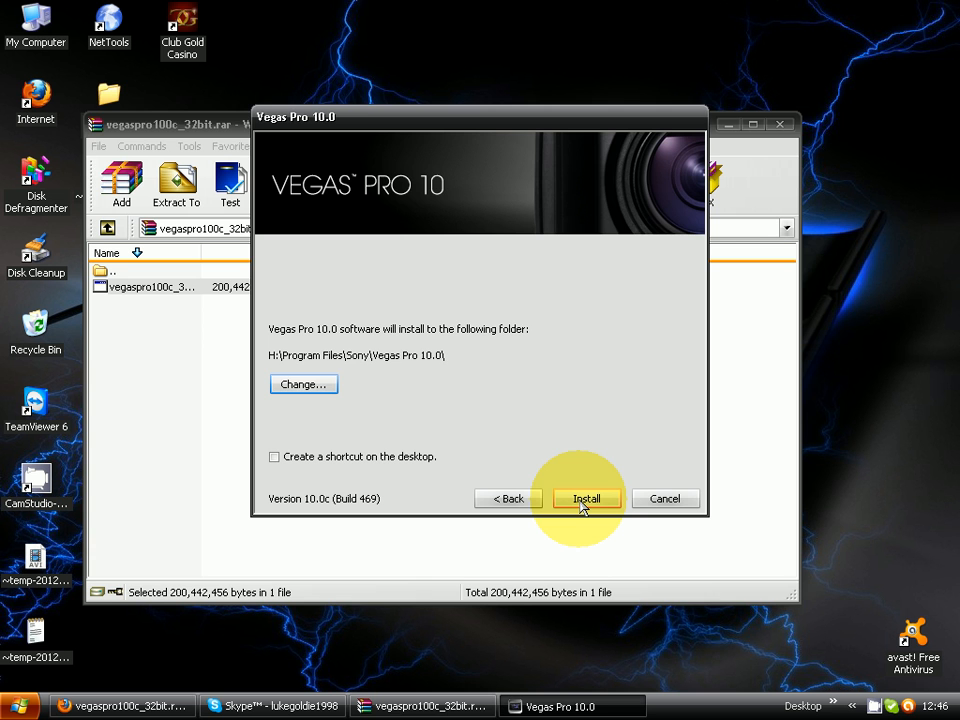
left_click(588, 498)
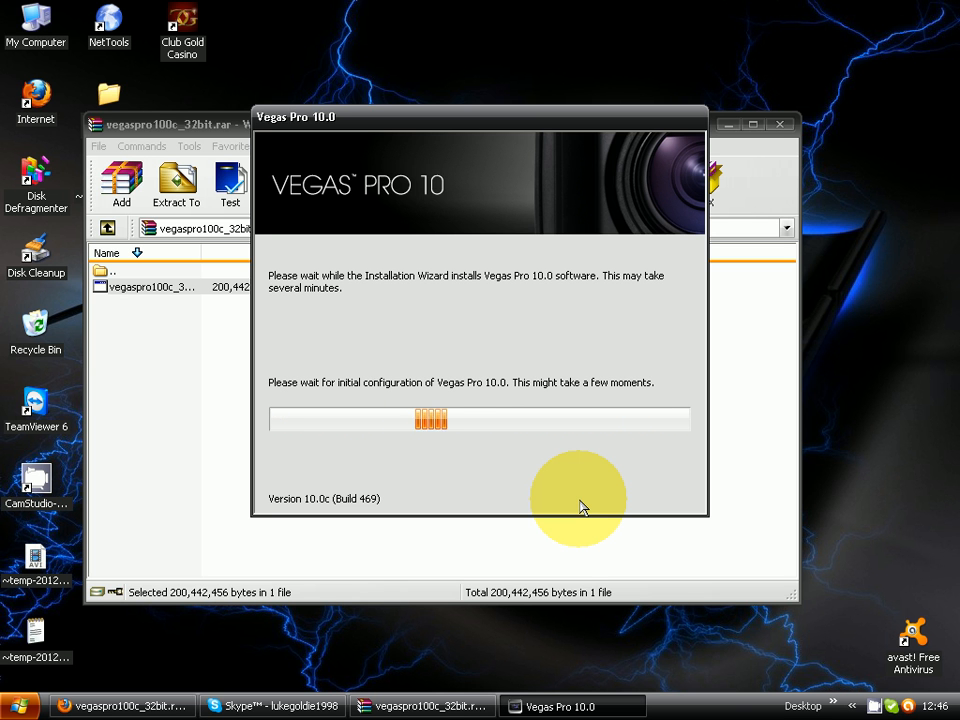
mouse_move(722, 374)
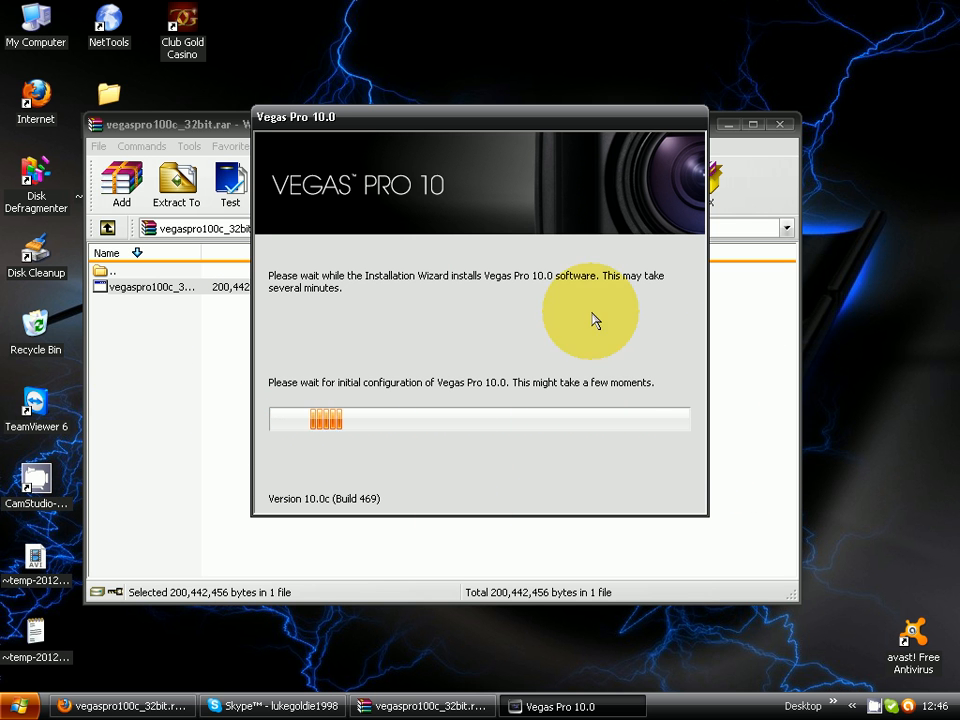
mouse_move(504, 348)
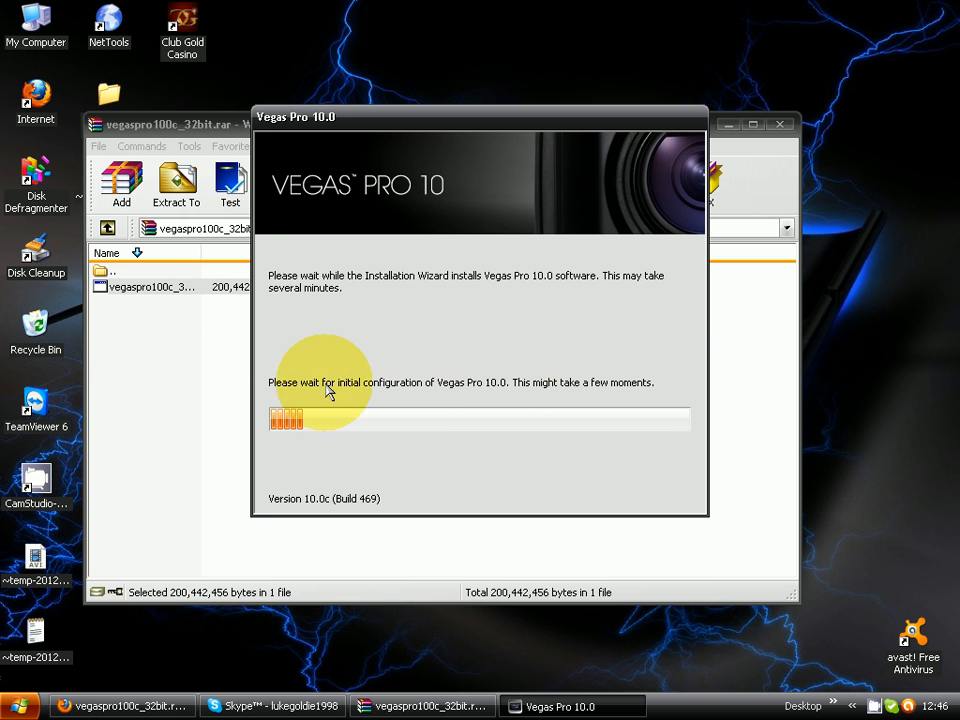
mouse_move(680, 384)
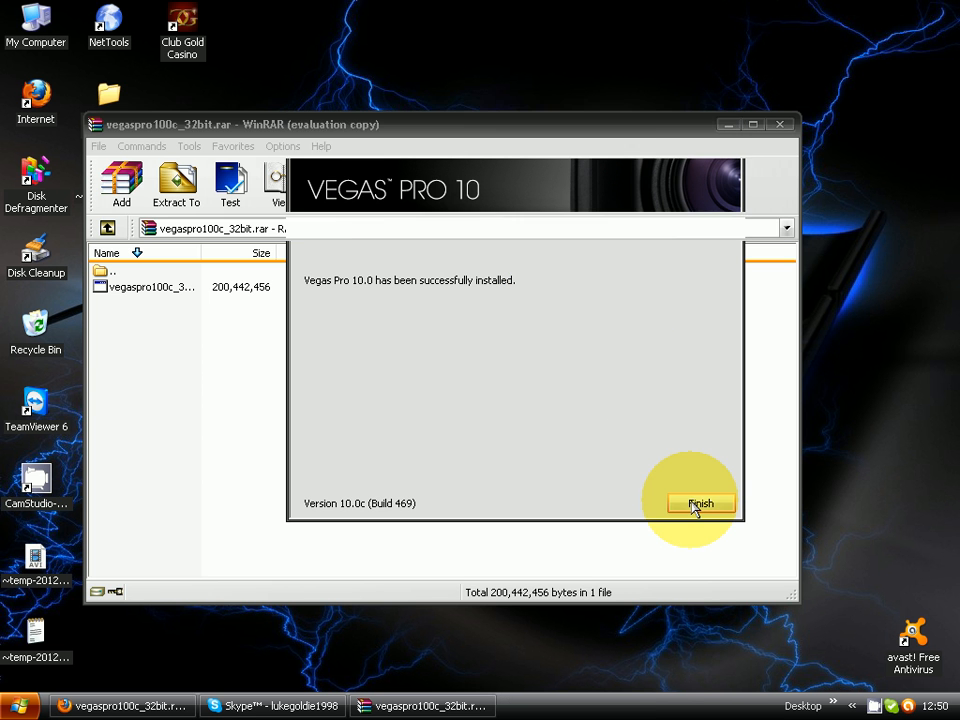
Step: Finish the successful installer and minimize Firefox to reveal the desktop
left_click(700, 502)
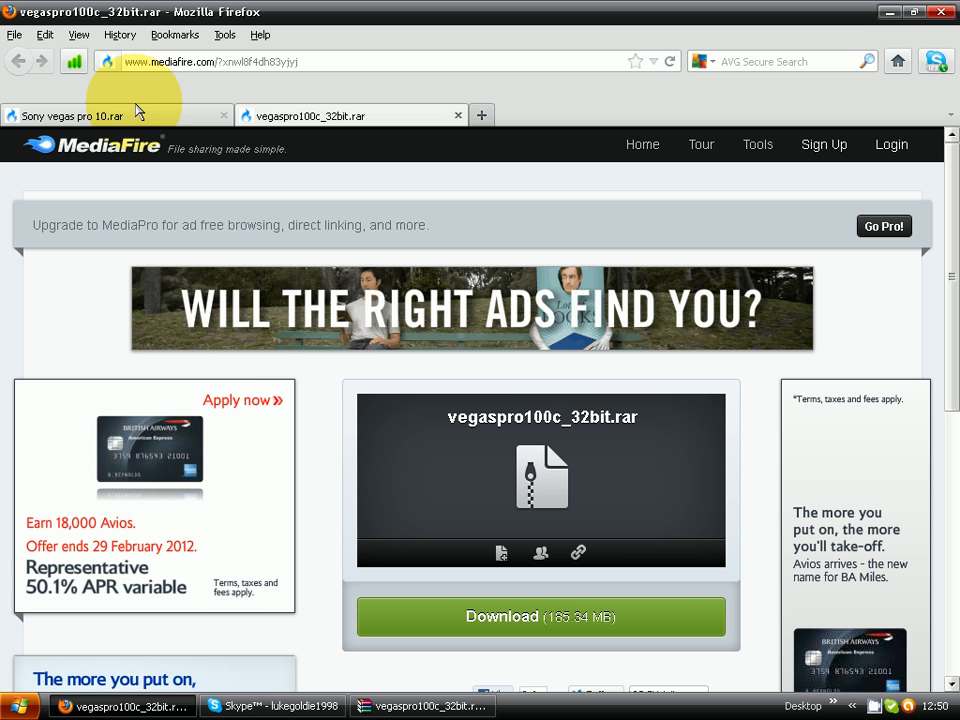
left_click(100, 114)
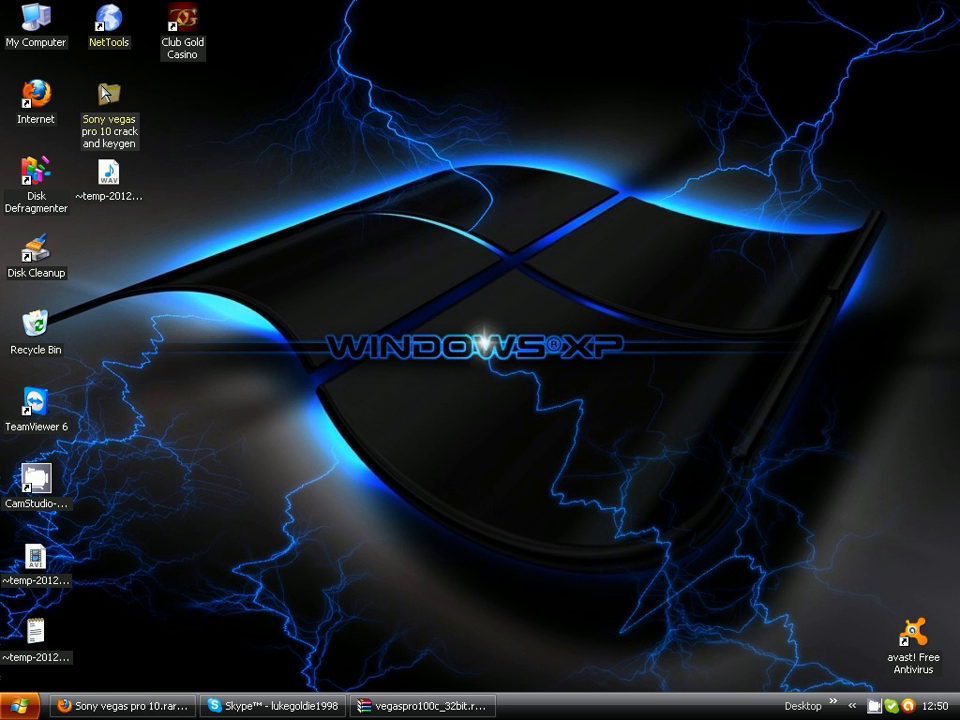
Step: Open the 'Sony vegas pro 10 crack and keygen' desktop folder and bring the archive window forward
double_click(108, 96)
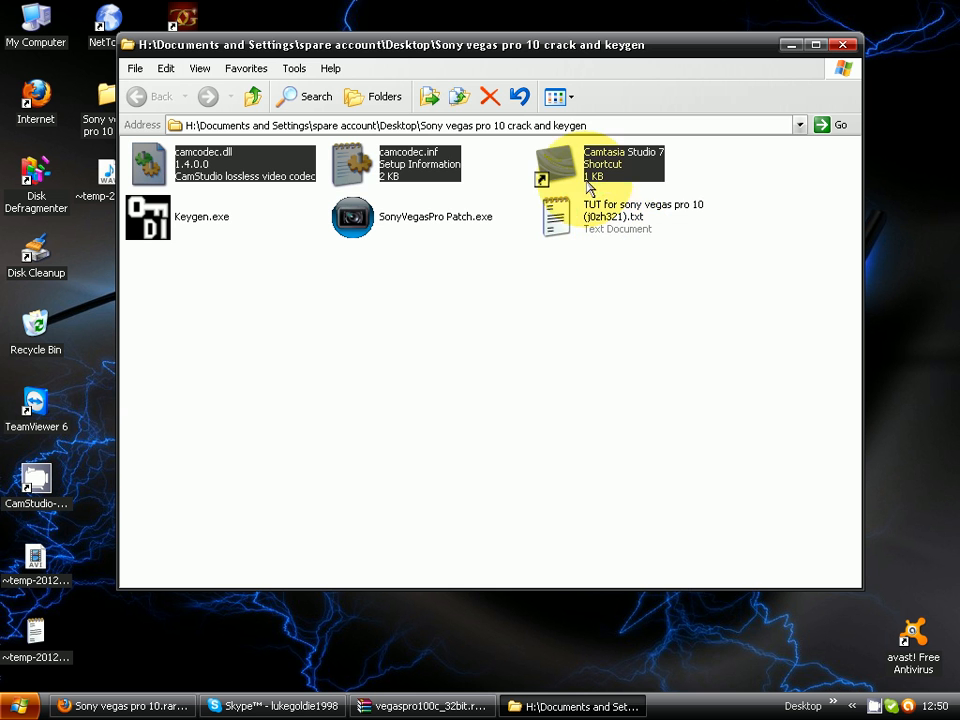
mouse_move(548, 244)
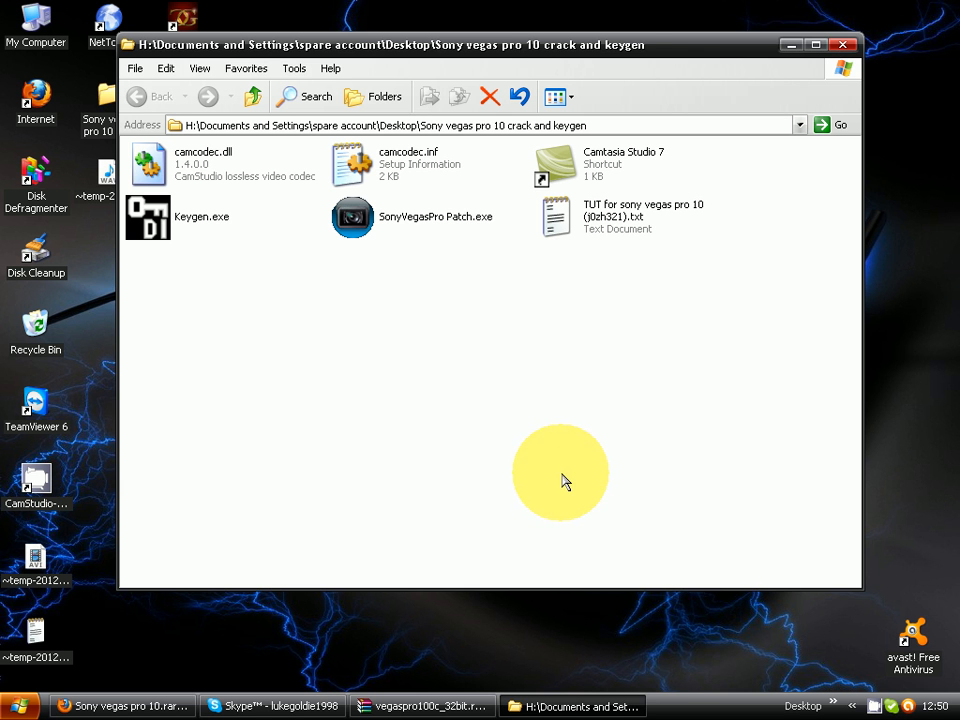
left_click(422, 704)
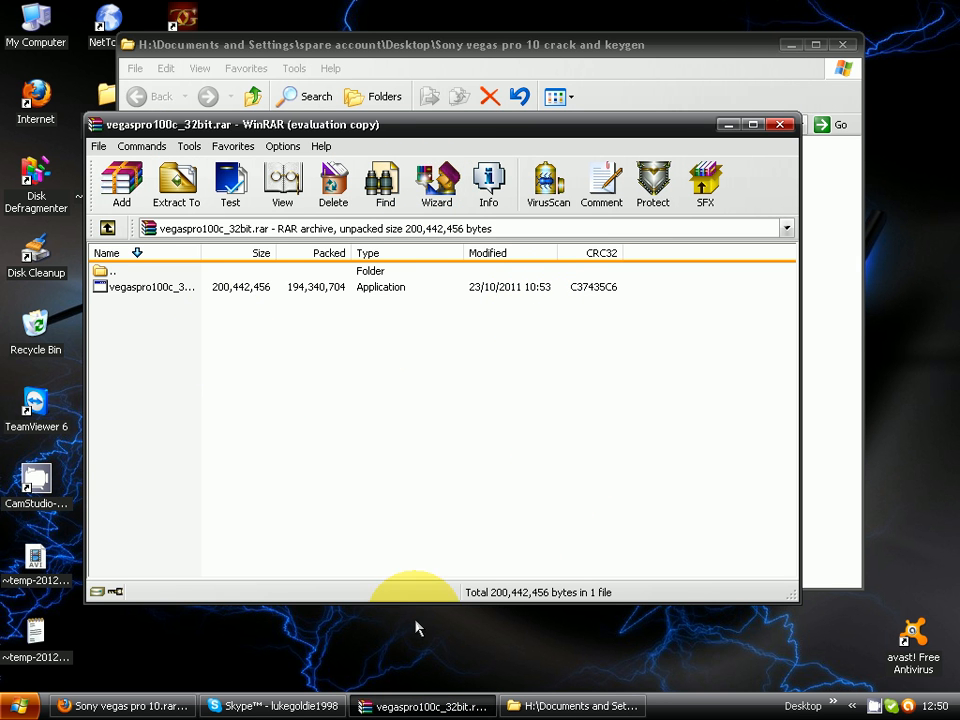
mouse_move(736, 142)
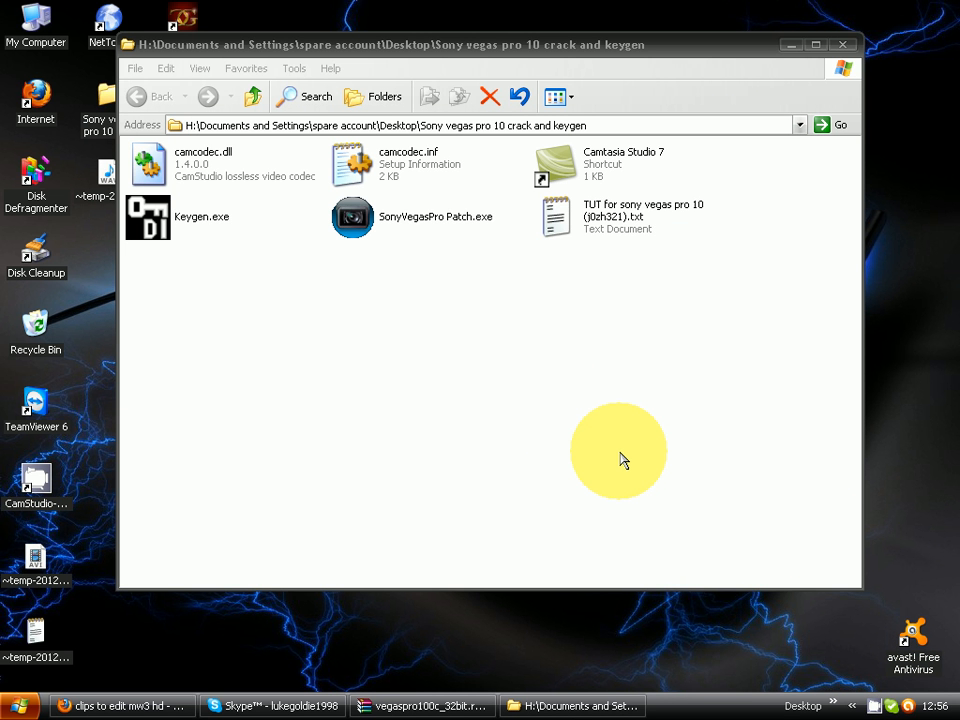
mouse_move(308, 248)
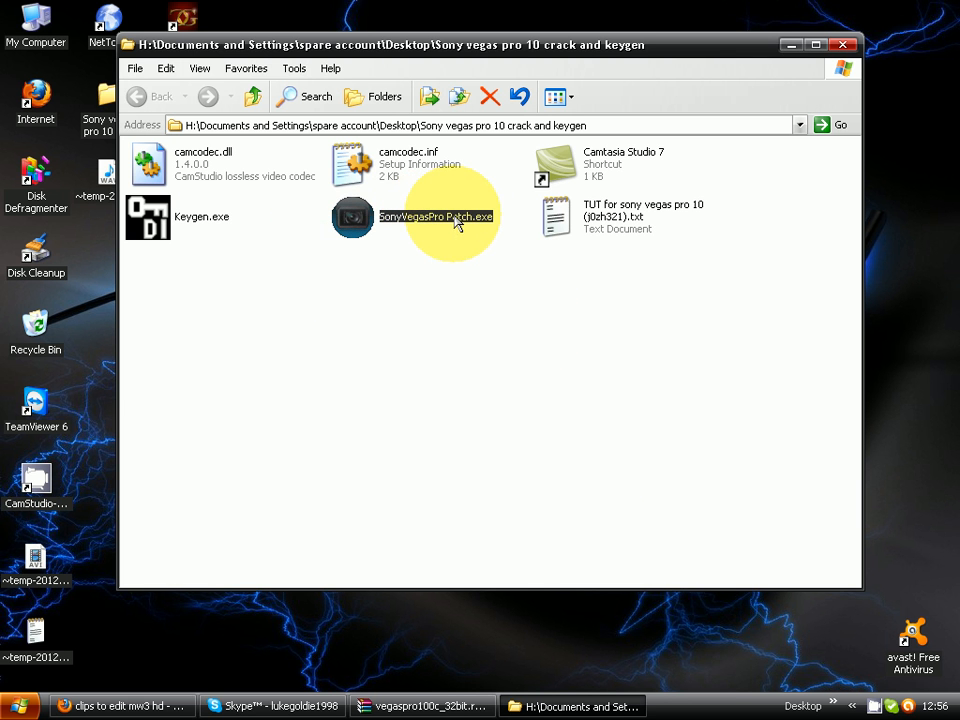
mouse_move(360, 222)
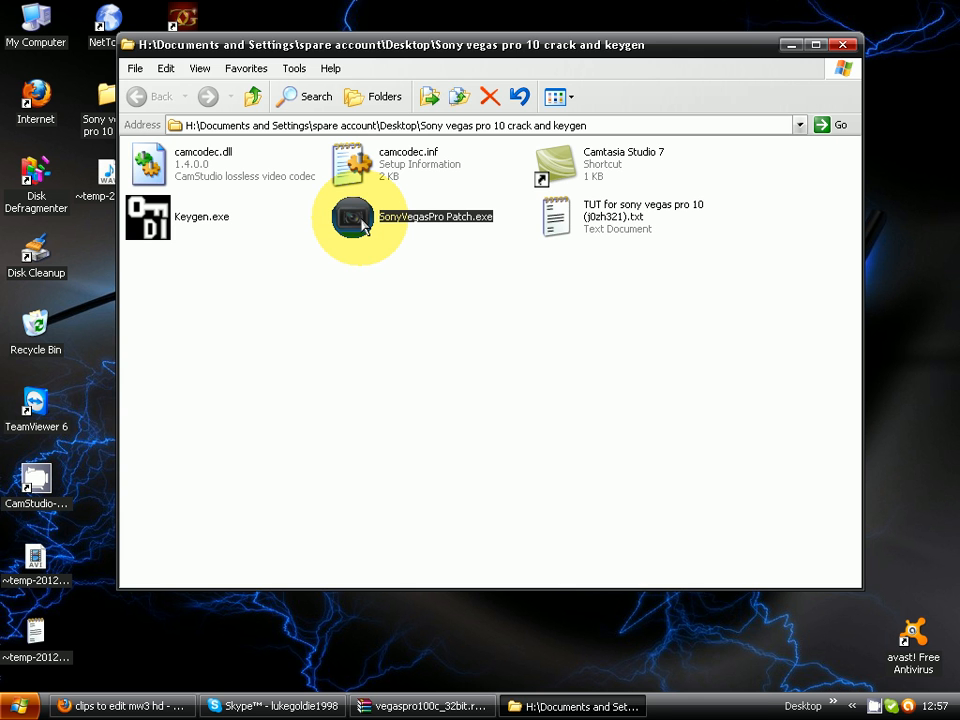
Step: Launch SonyVegasPro Patch.exe from the crack folder
double_click(352, 216)
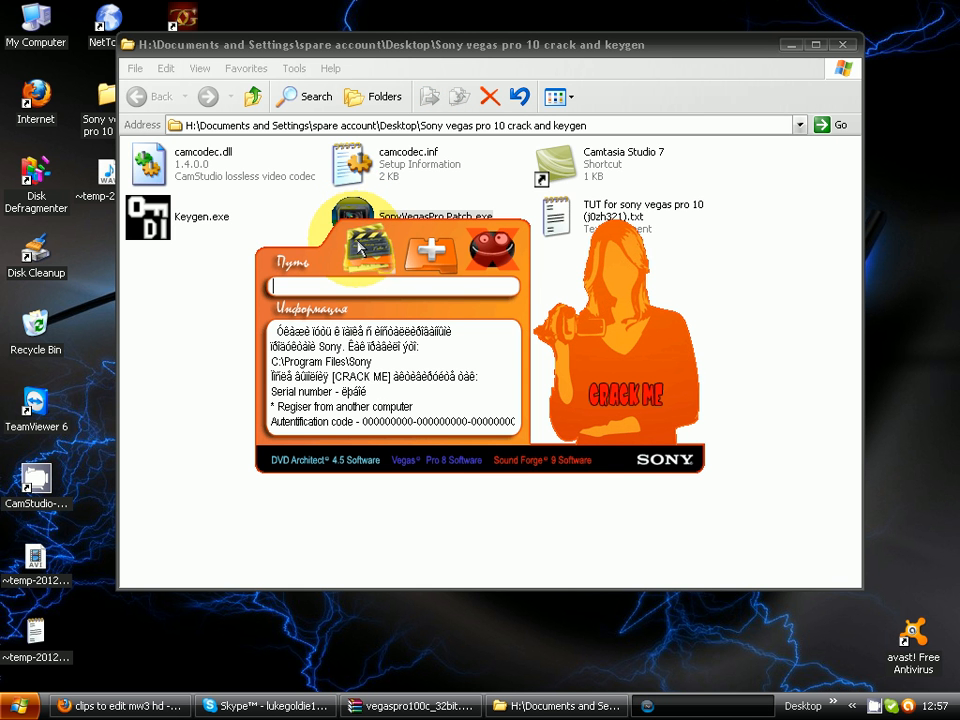
mouse_move(376, 264)
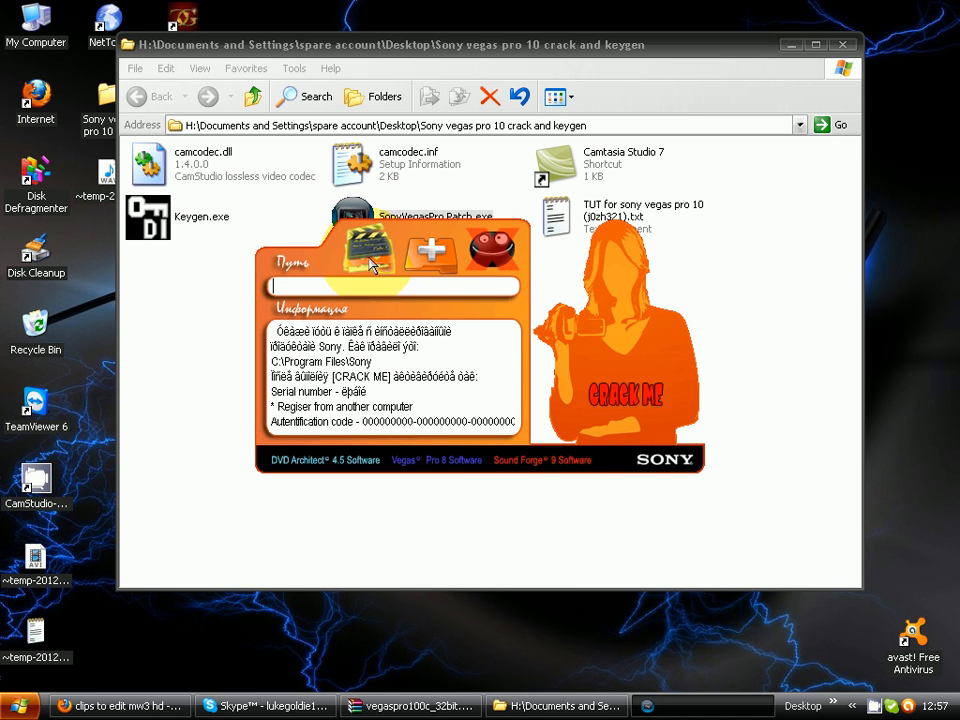
mouse_move(874, 706)
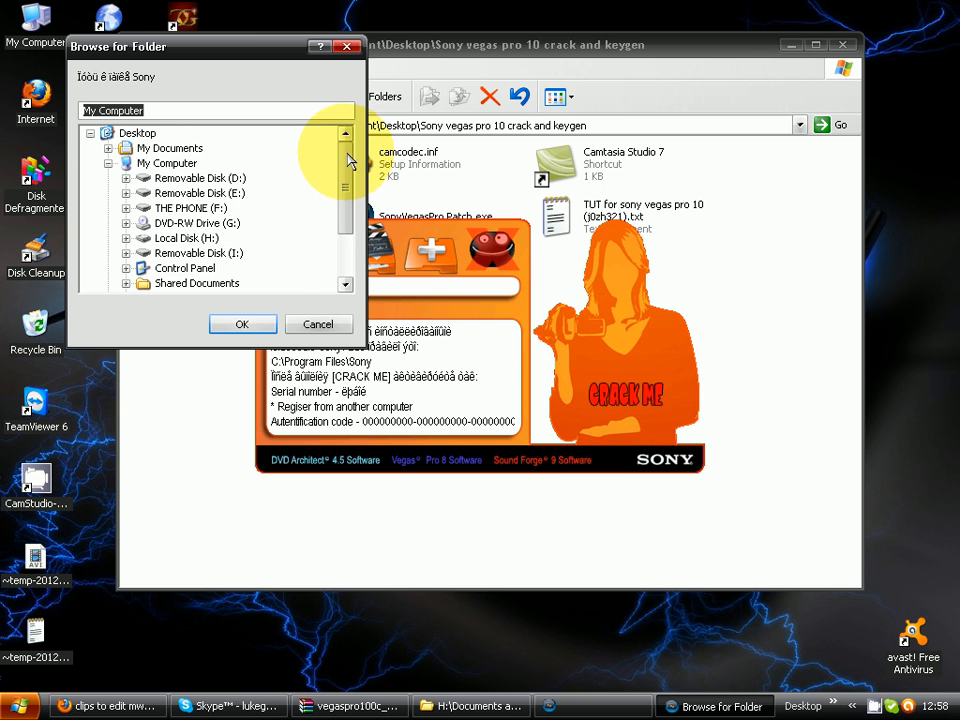
Step: Target H:\Program Files\Sony\Vegas Pro 10.0 as the install folder and start patching
scroll("down", 3)
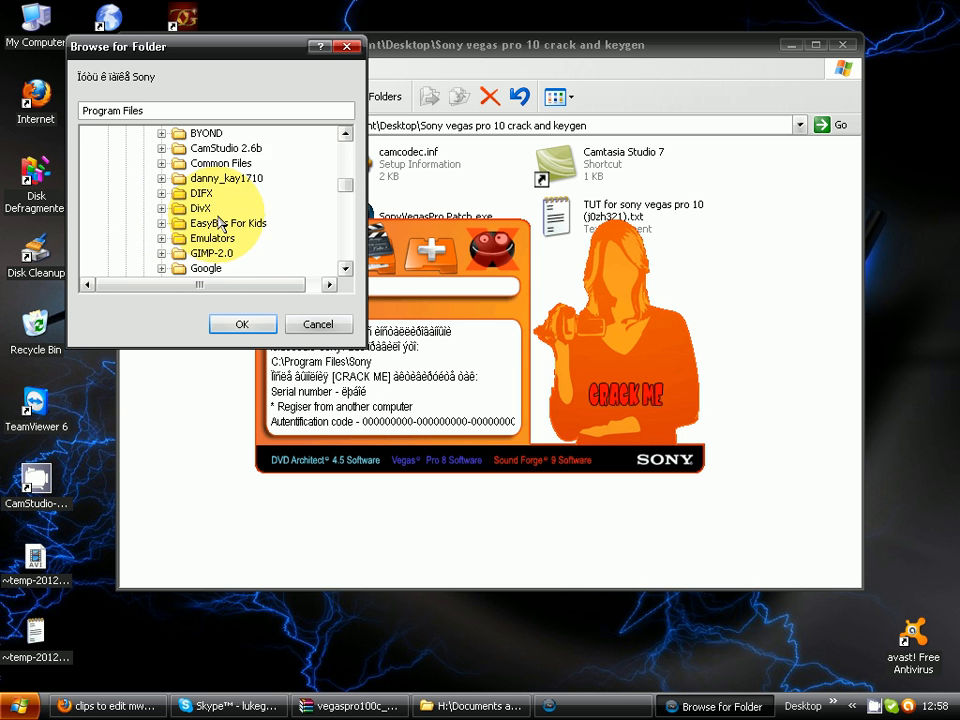
scroll("down", 3)
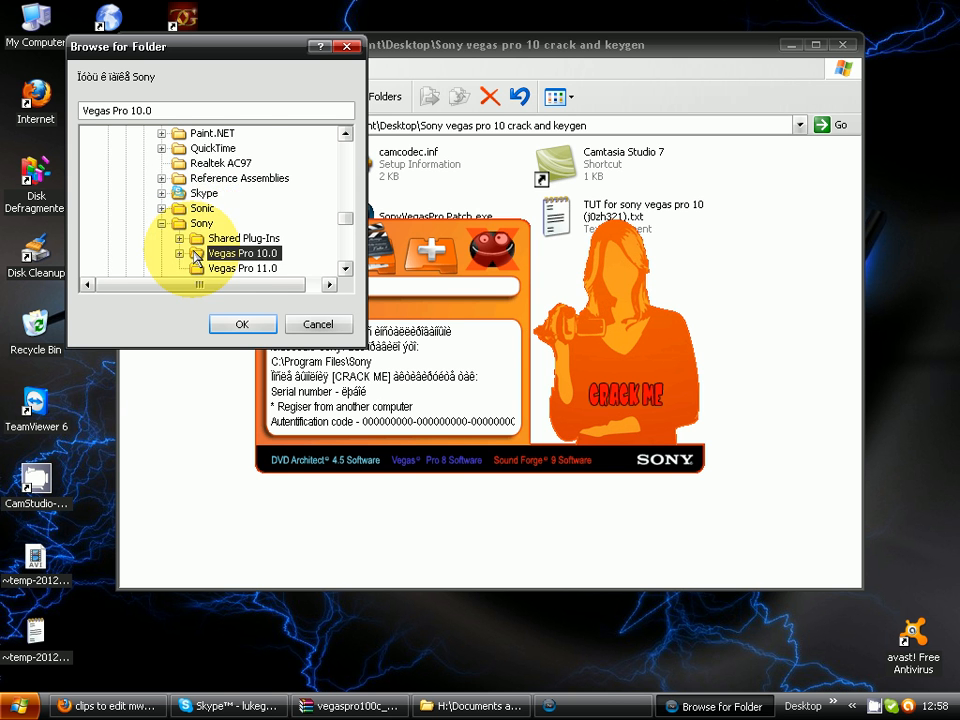
scroll("down", 3)
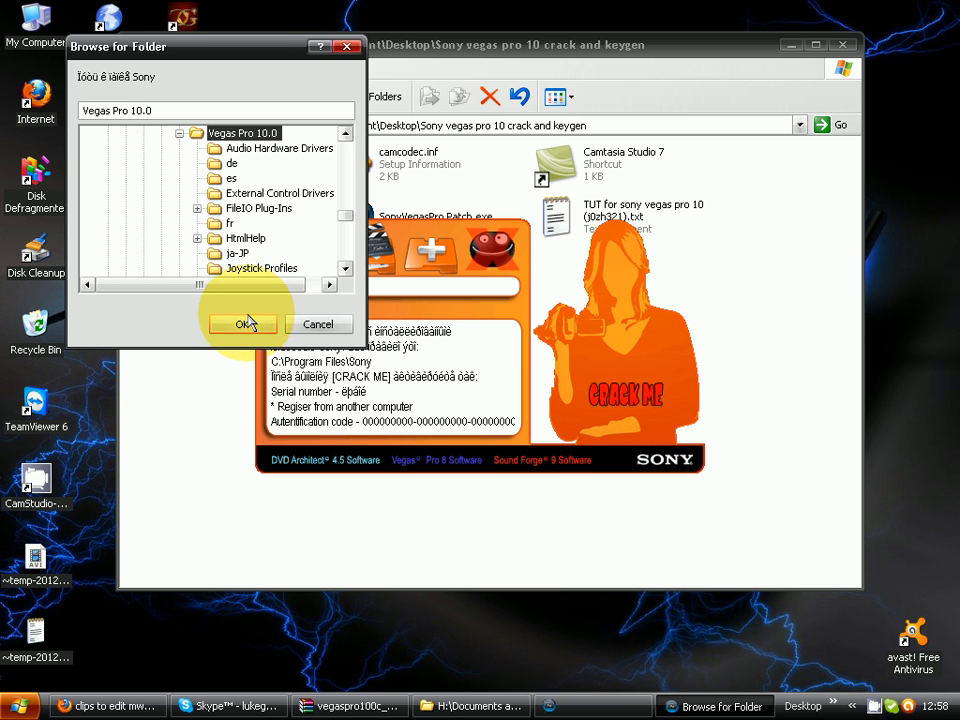
left_click(244, 324)
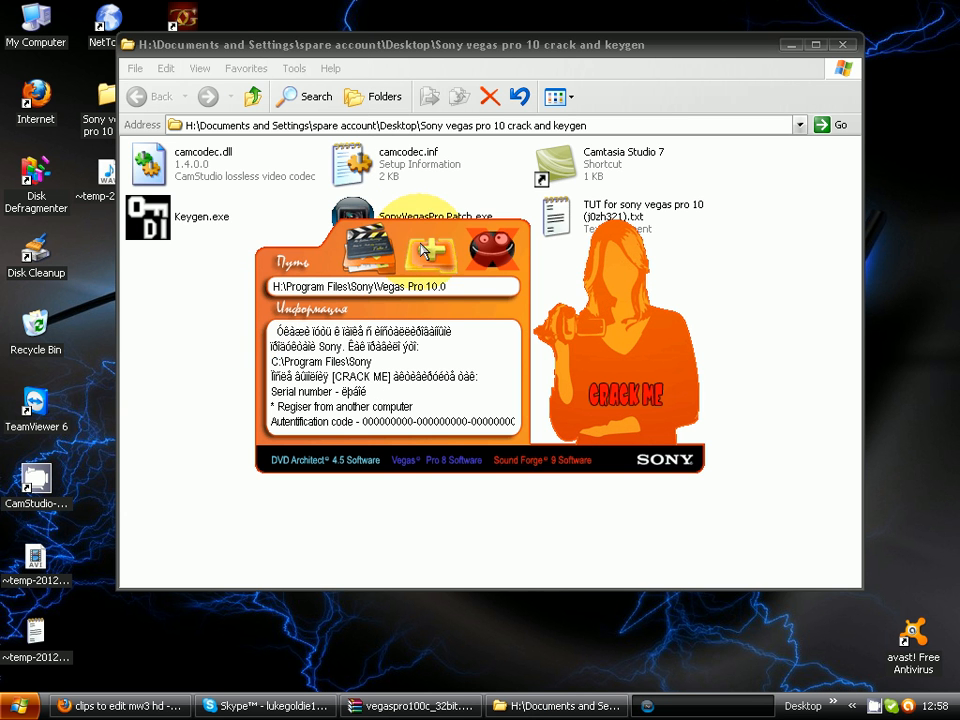
mouse_move(434, 260)
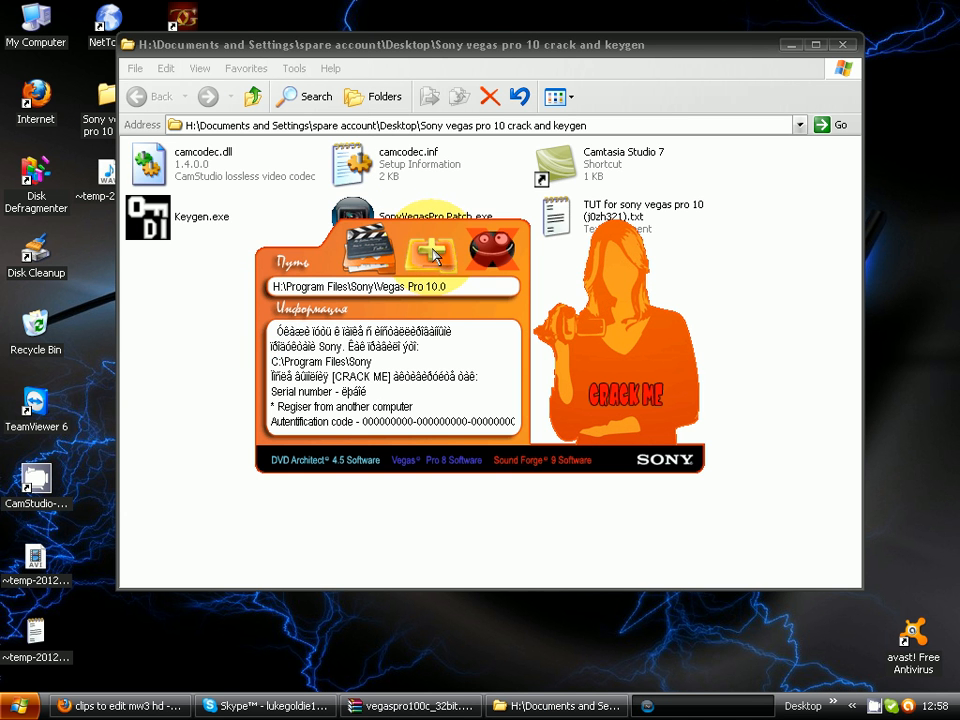
left_click(362, 248)
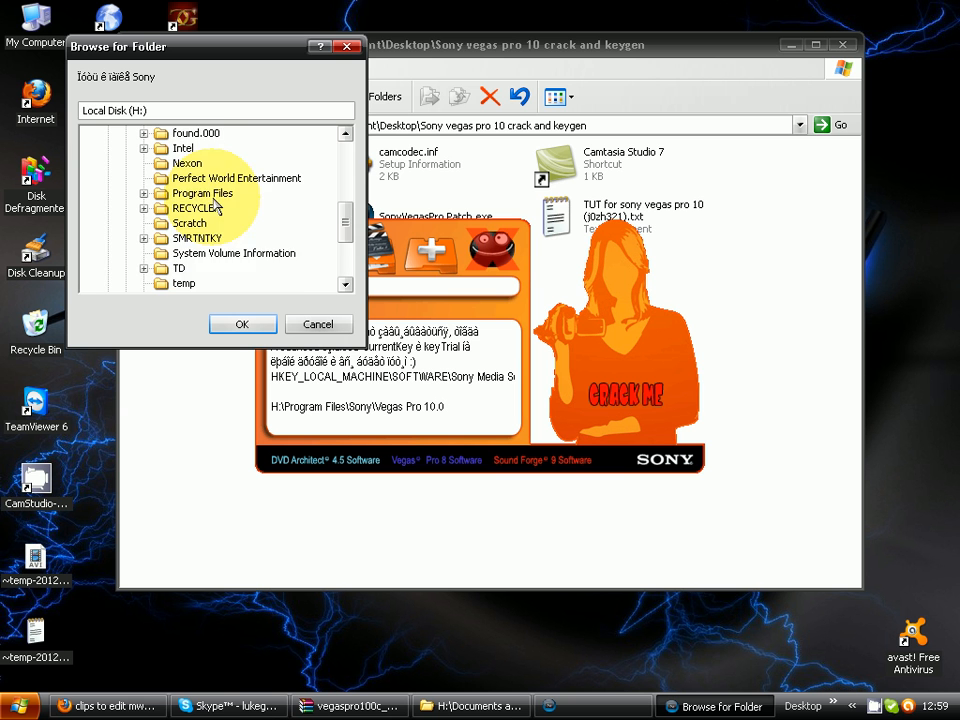
Step: Select the Vegas Pro 10.0 folder again and confirm so patching runs to completion
double_click(200, 192)
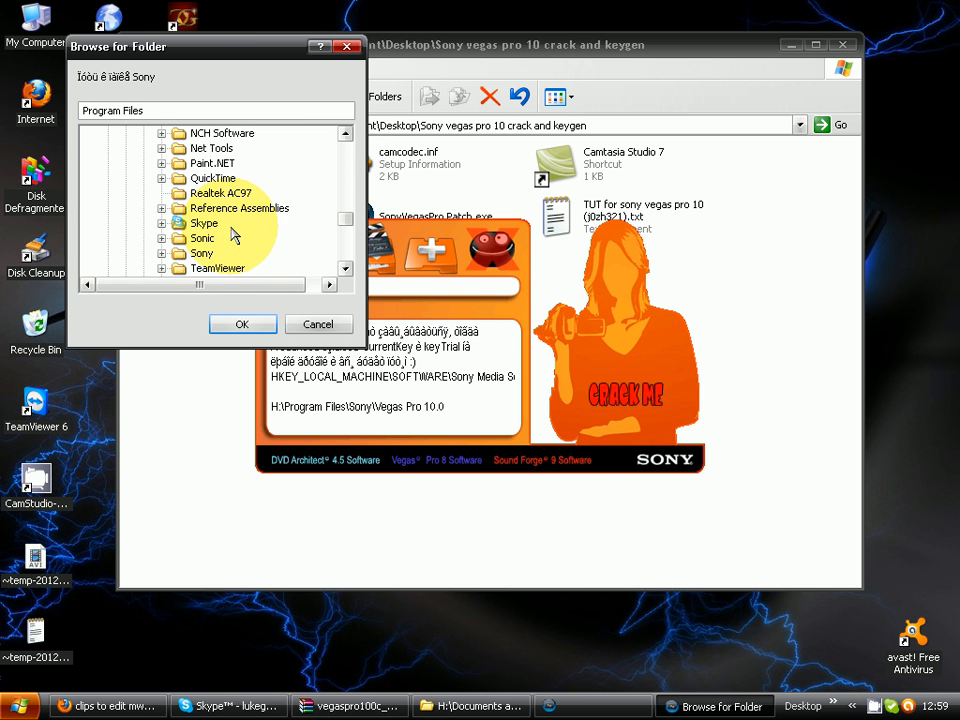
left_click(202, 224)
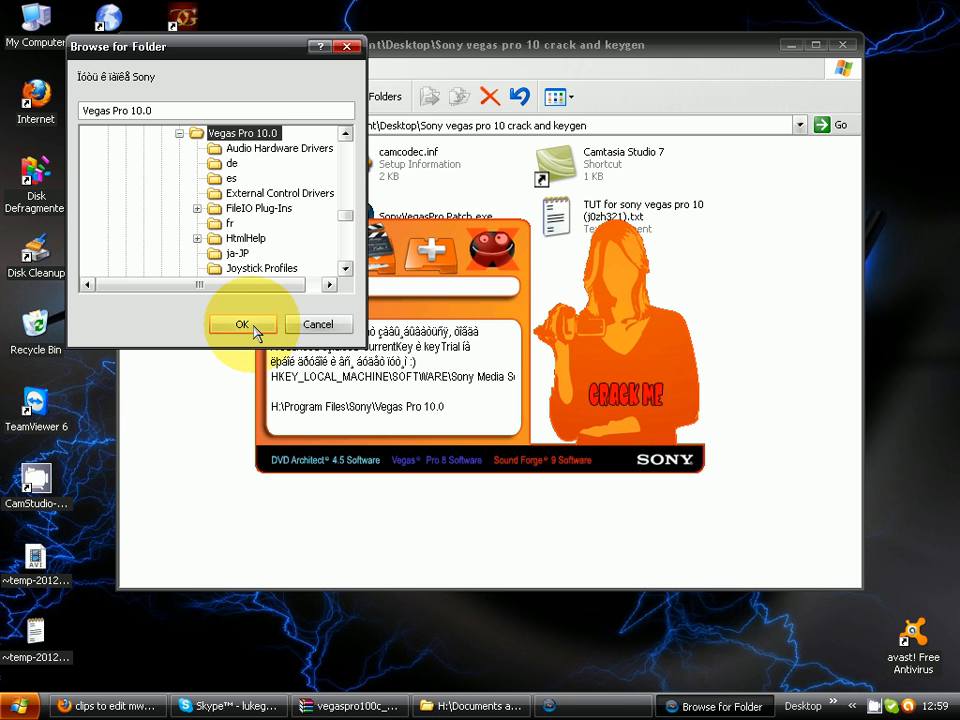
left_click(242, 324)
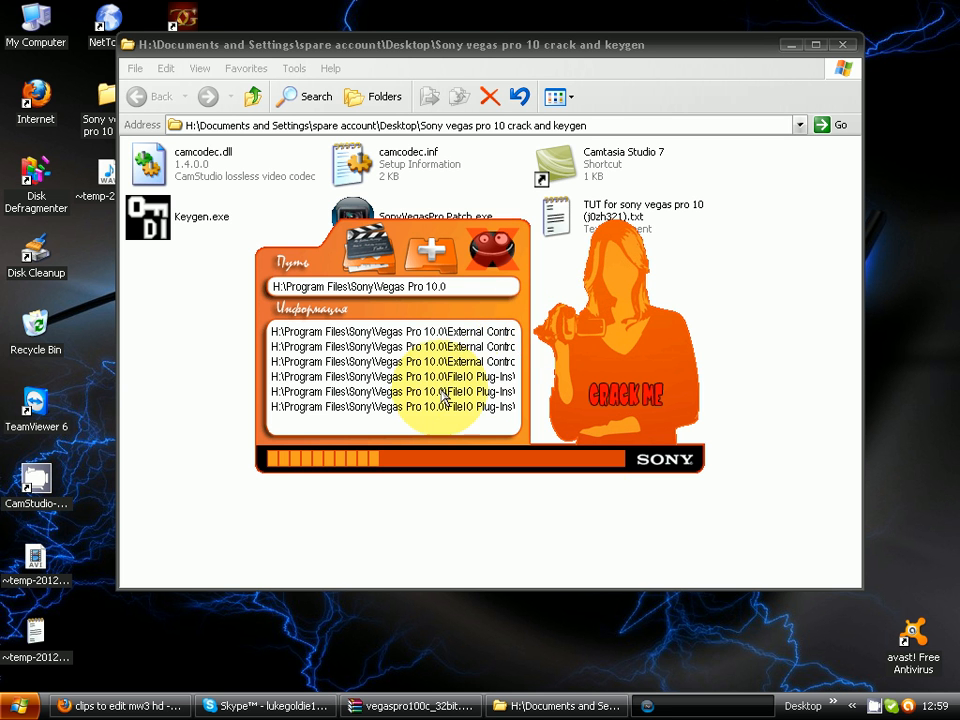
left_click(878, 704)
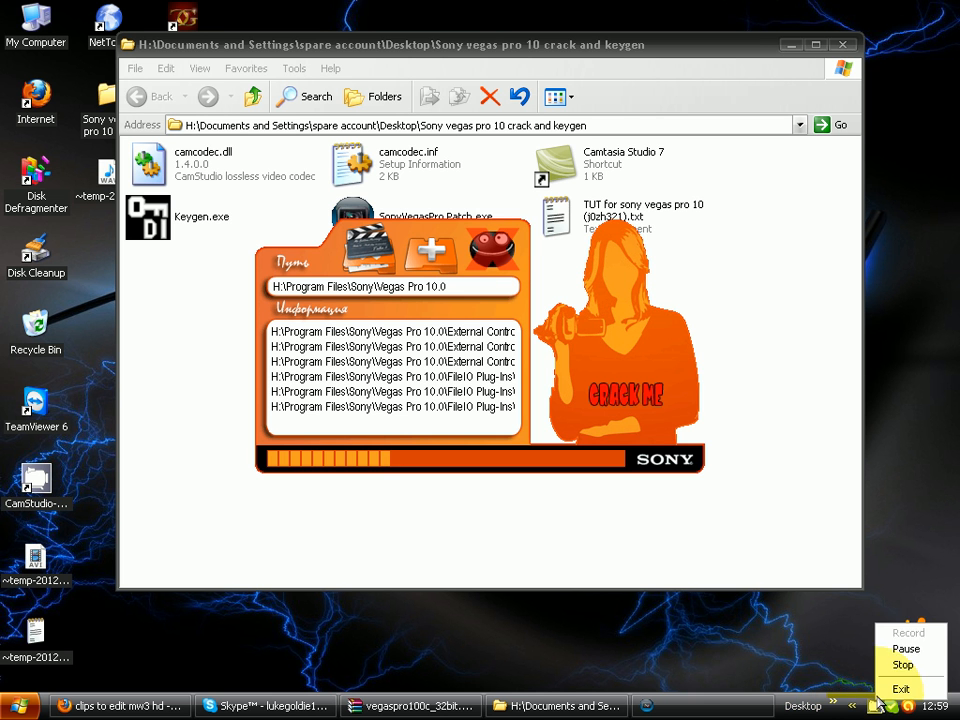
mouse_move(904, 648)
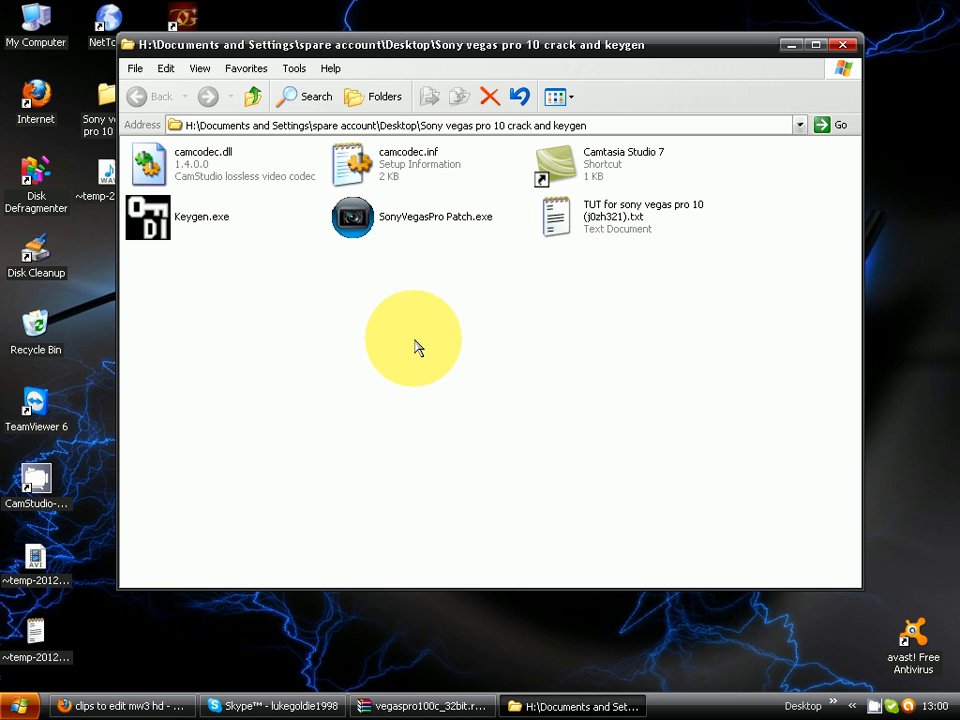
mouse_move(240, 262)
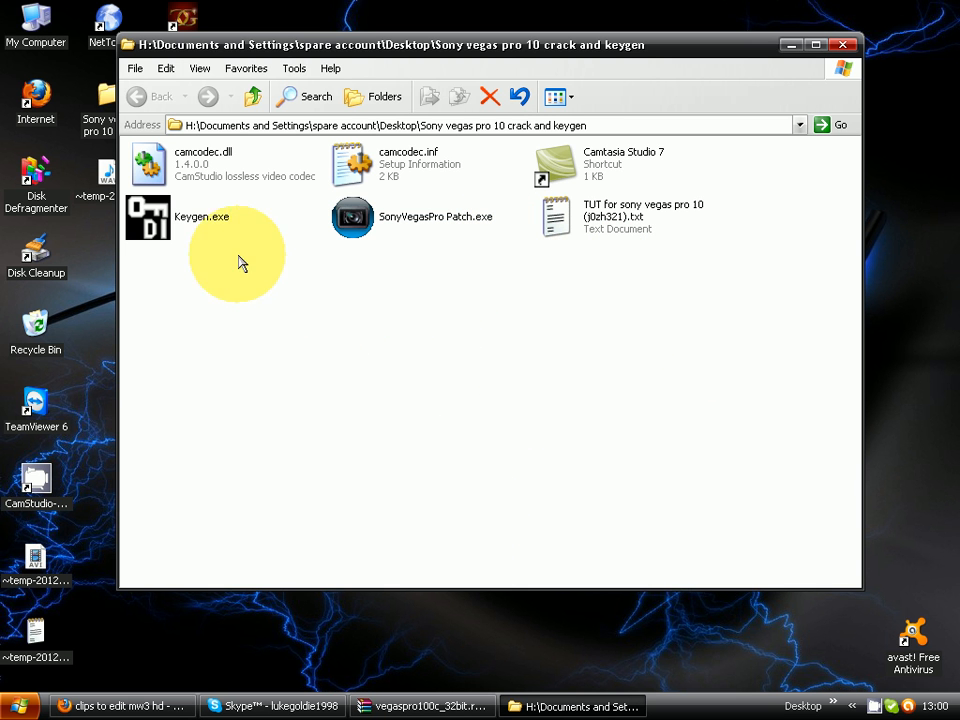
Step: Run Keygen.exe, dismiss its intro message, and launch it again to show generated codes
left_click(148, 216)
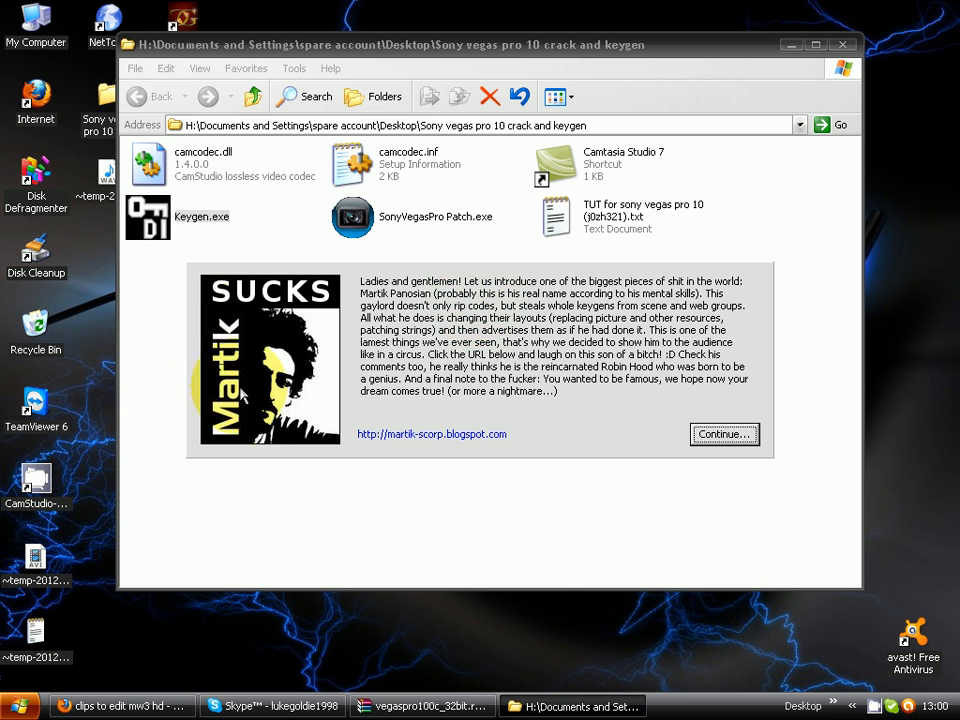
left_click(724, 434)
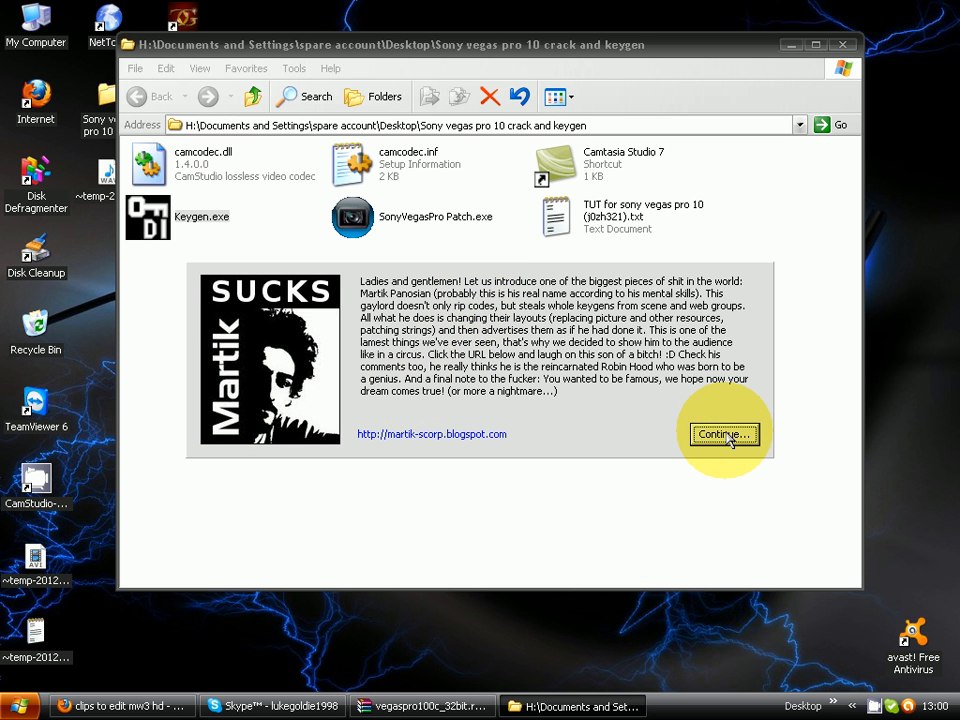
left_click(728, 432)
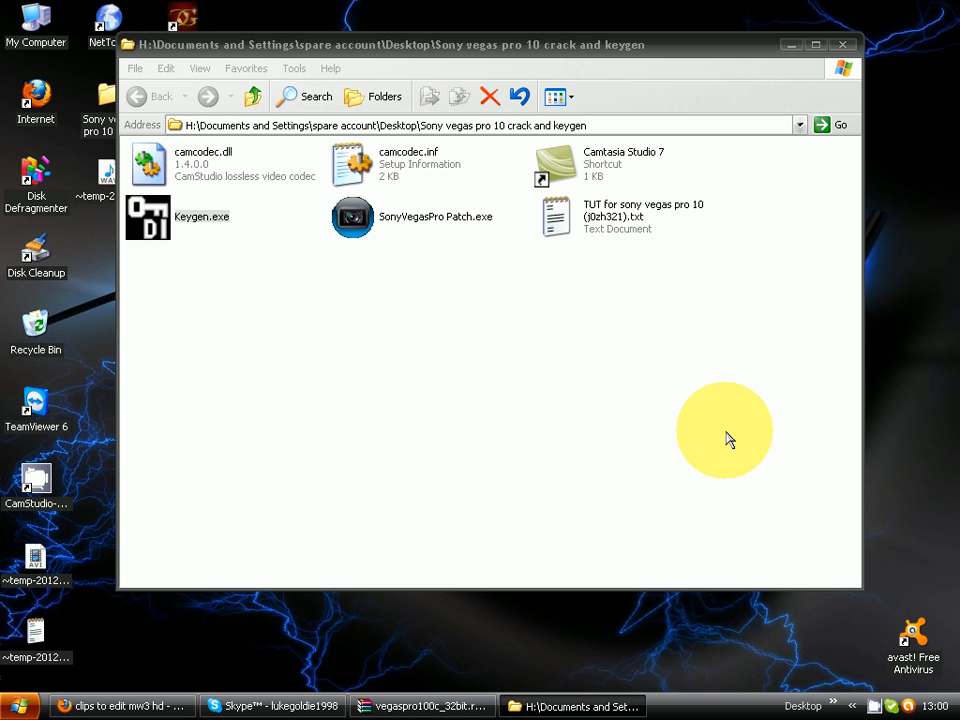
double_click(148, 216)
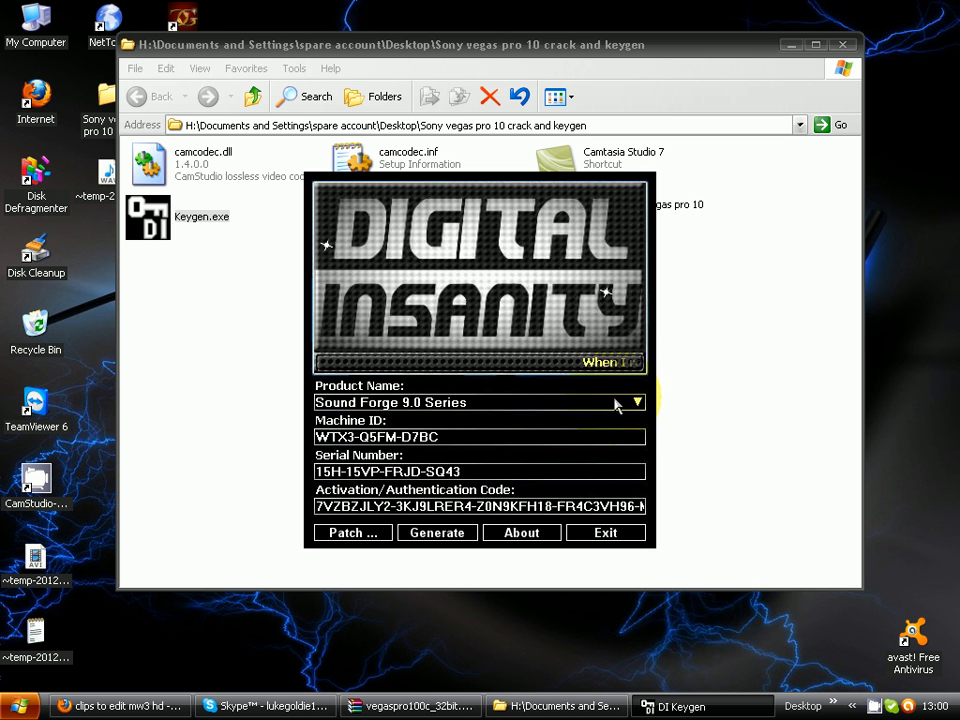
Step: Choose Vegas Pro 9.0 (32 and 64 bit) Series as the product in DI Keygen
left_click(638, 402)
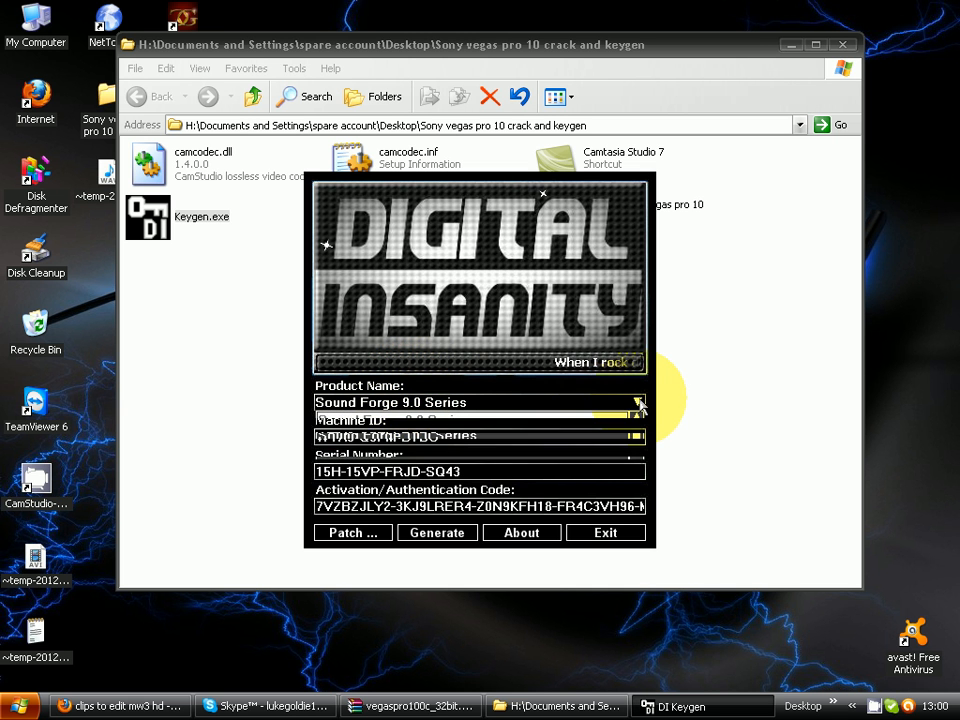
left_click(640, 402)
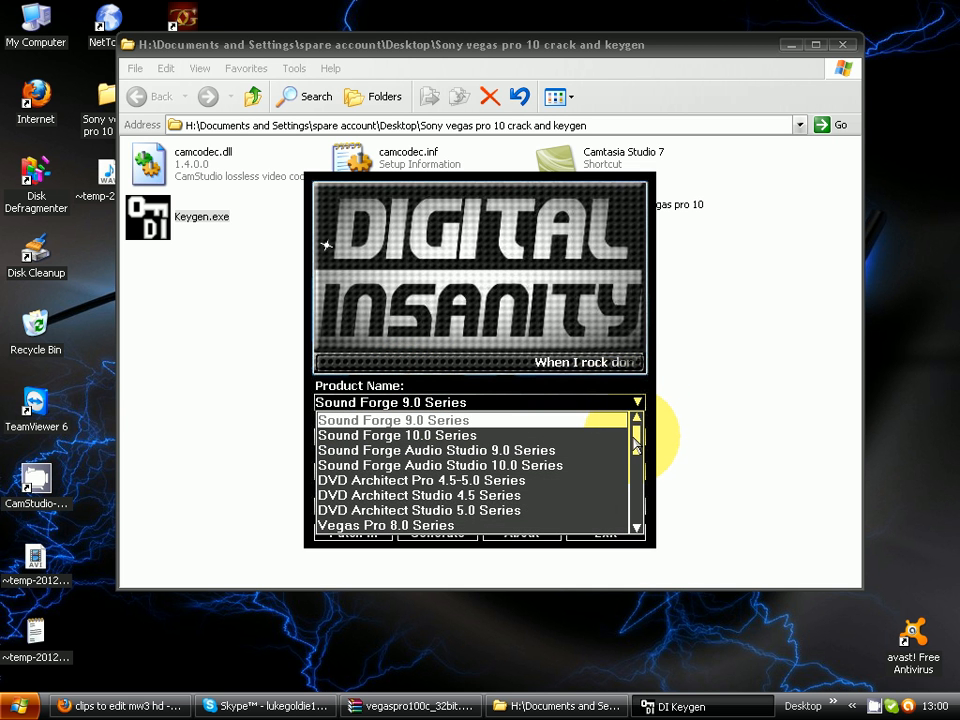
scroll("down", 3)
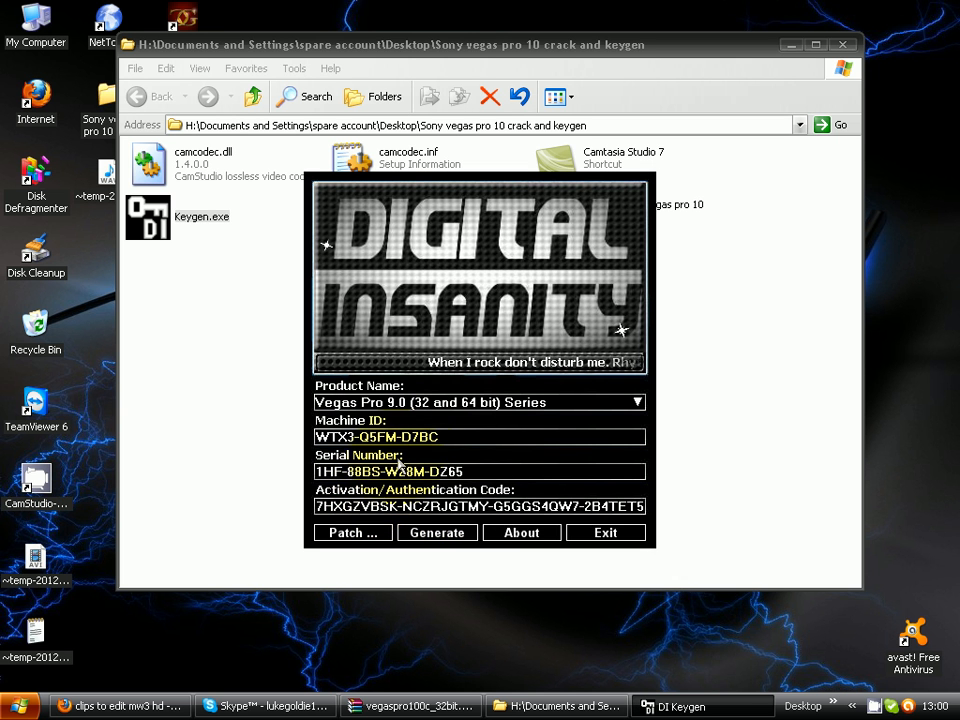
left_click(352, 532)
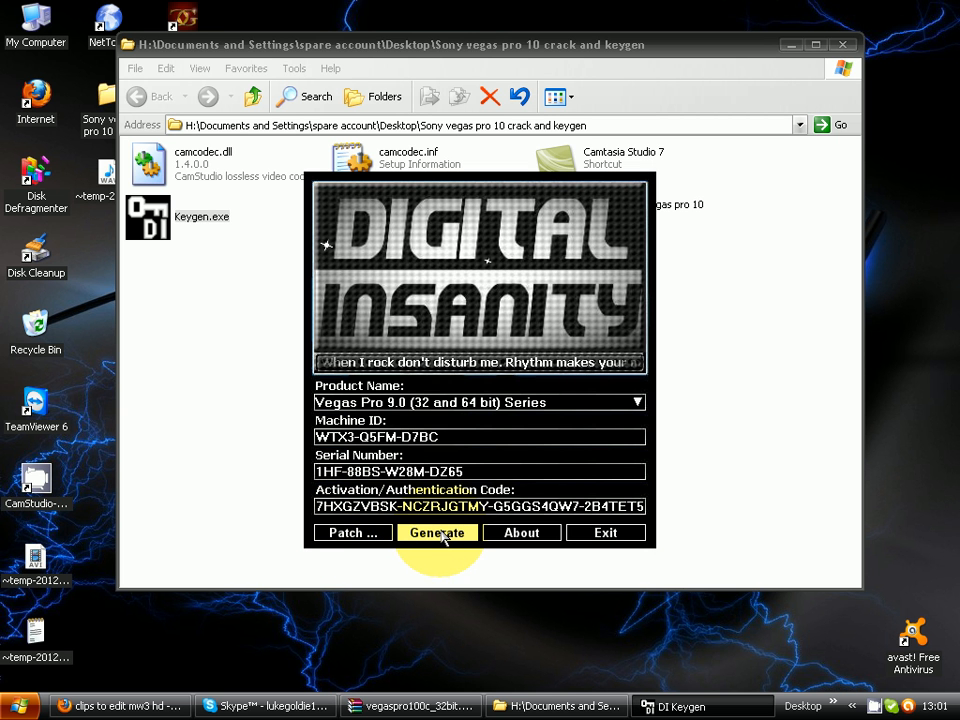
Step: Generate a fresh serial number and matching activation code for Vegas Pro
left_click(436, 532)
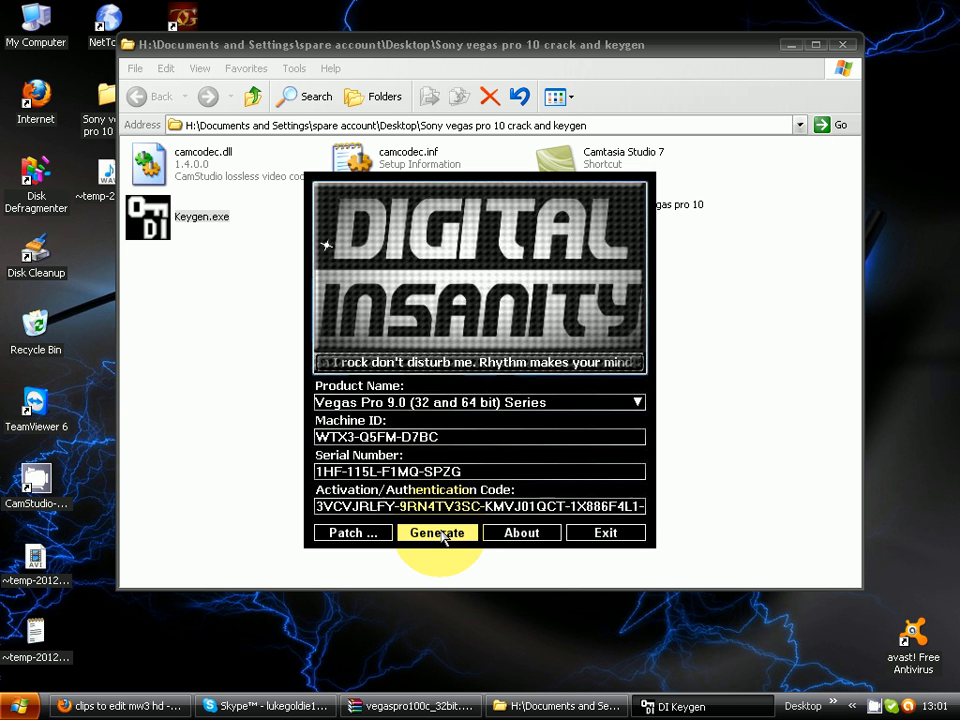
left_click(436, 532)
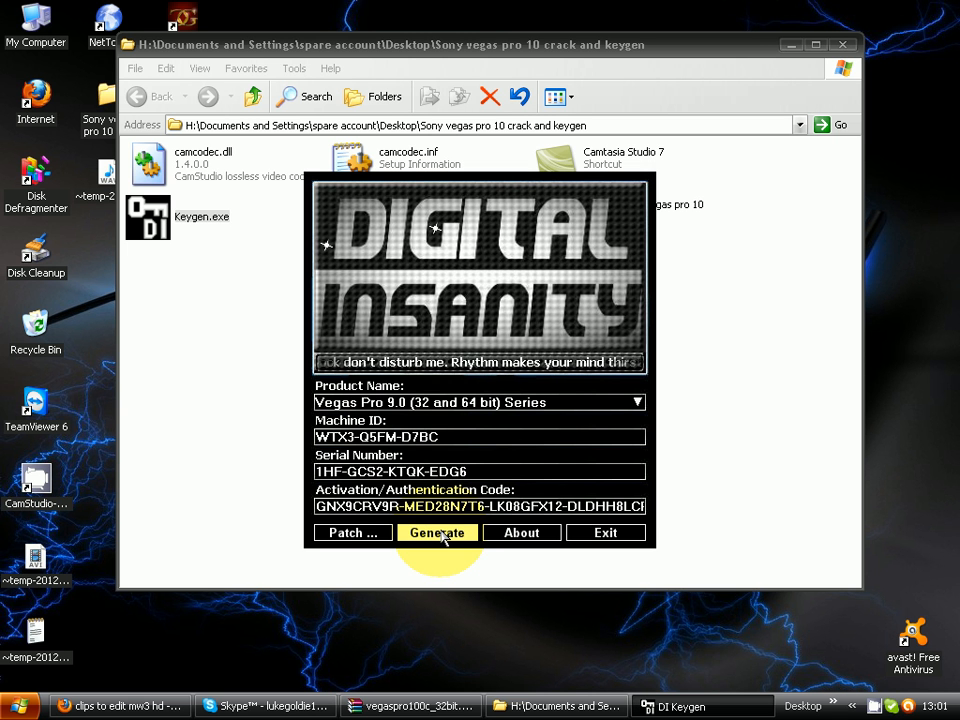
left_click(436, 532)
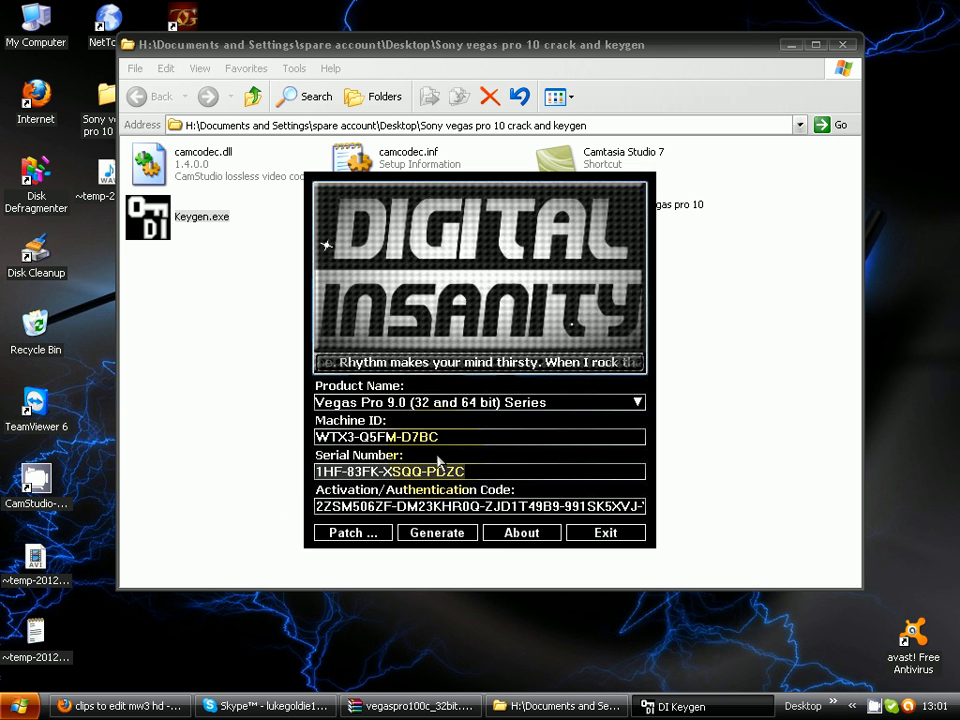
left_click(10, 700)
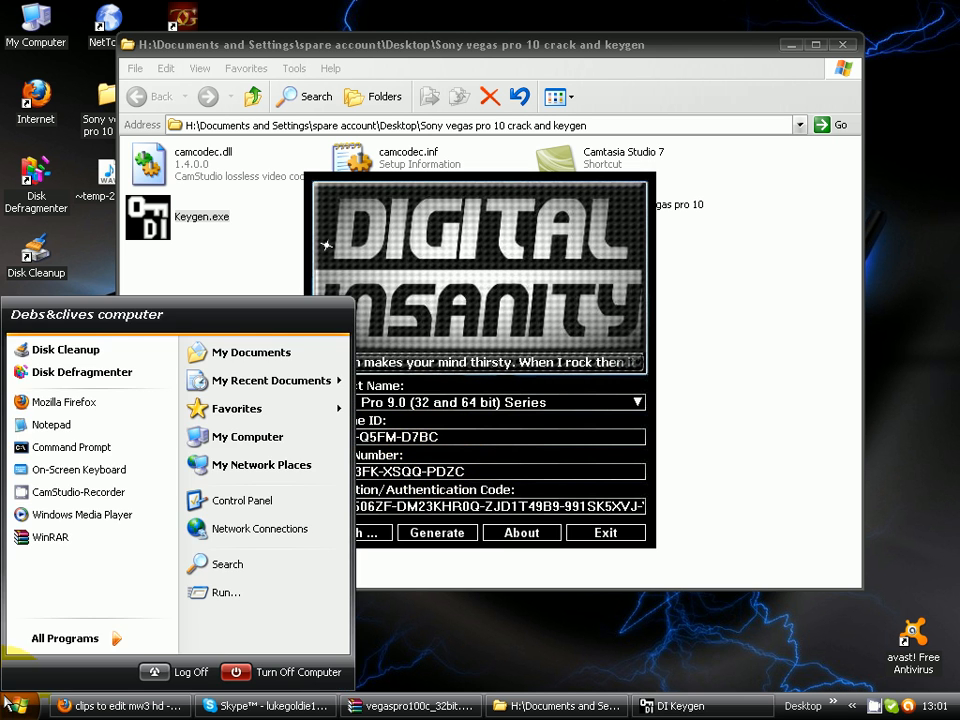
mouse_move(236, 442)
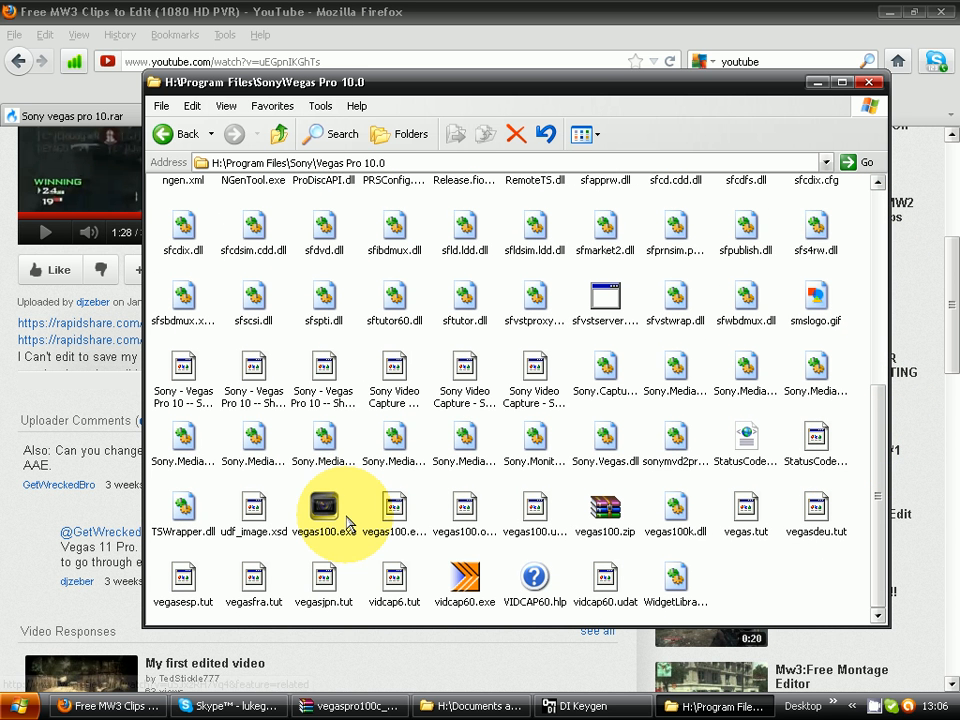
mouse_move(328, 516)
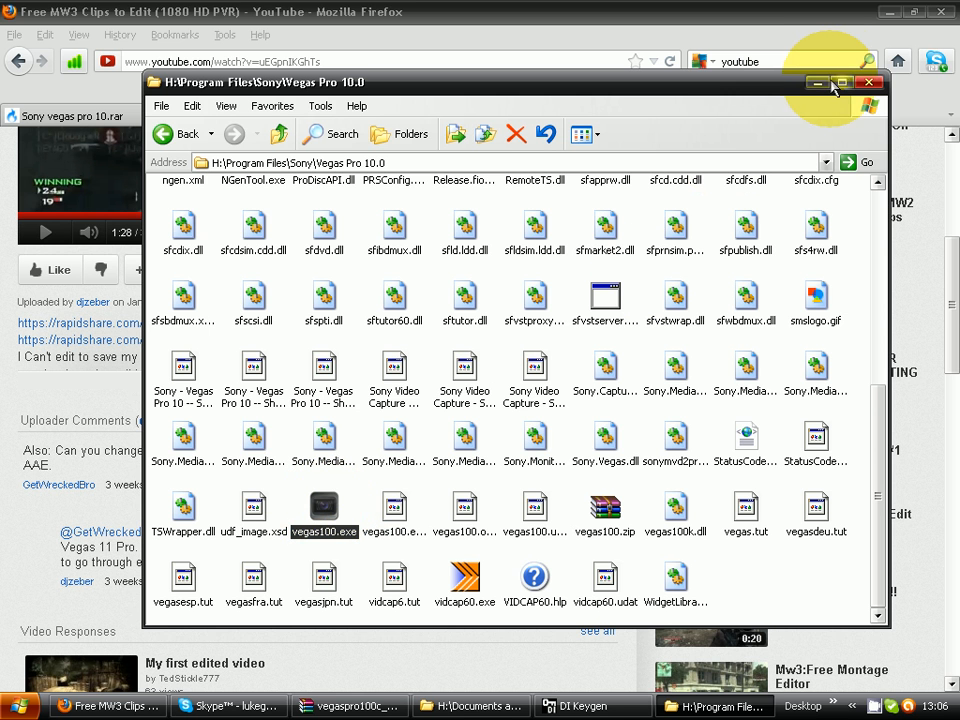
Step: Minimise the Vegas Pro 10.0 program folder window after launching vegas100.exe
left_click(828, 86)
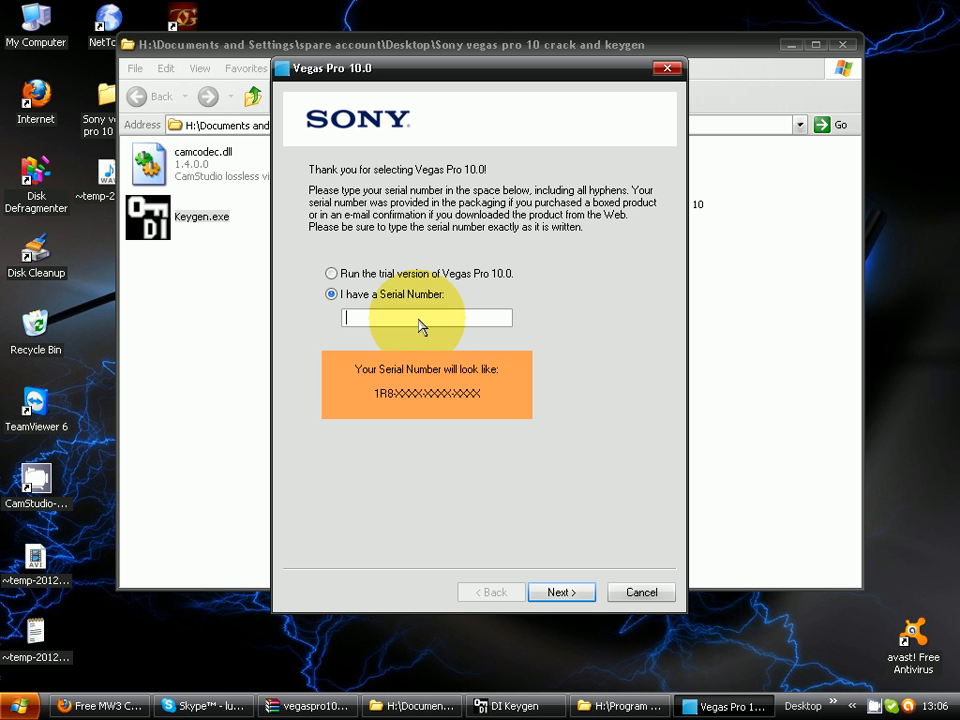
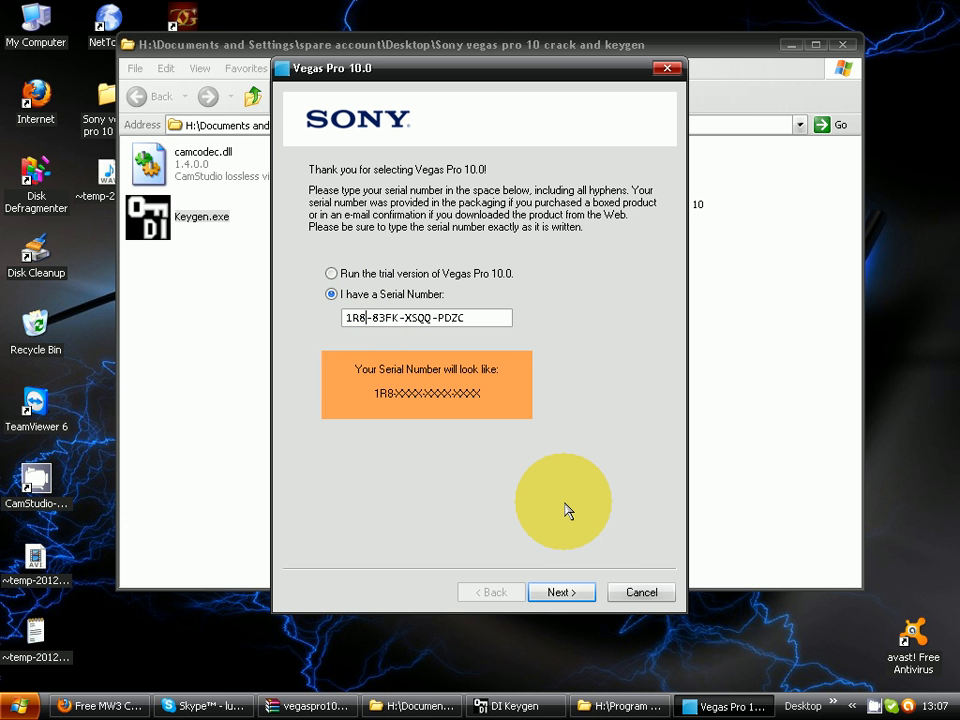
left_click(560, 592)
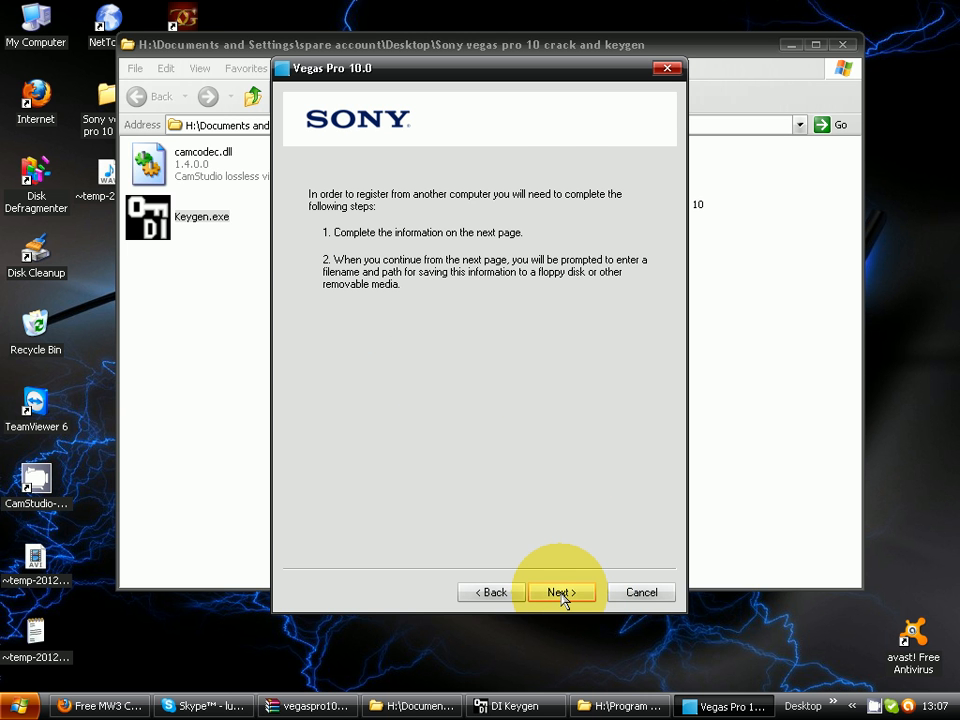
Step: Accept the news opt-in and privacy policy terms on the registration details form and continue
left_click(560, 592)
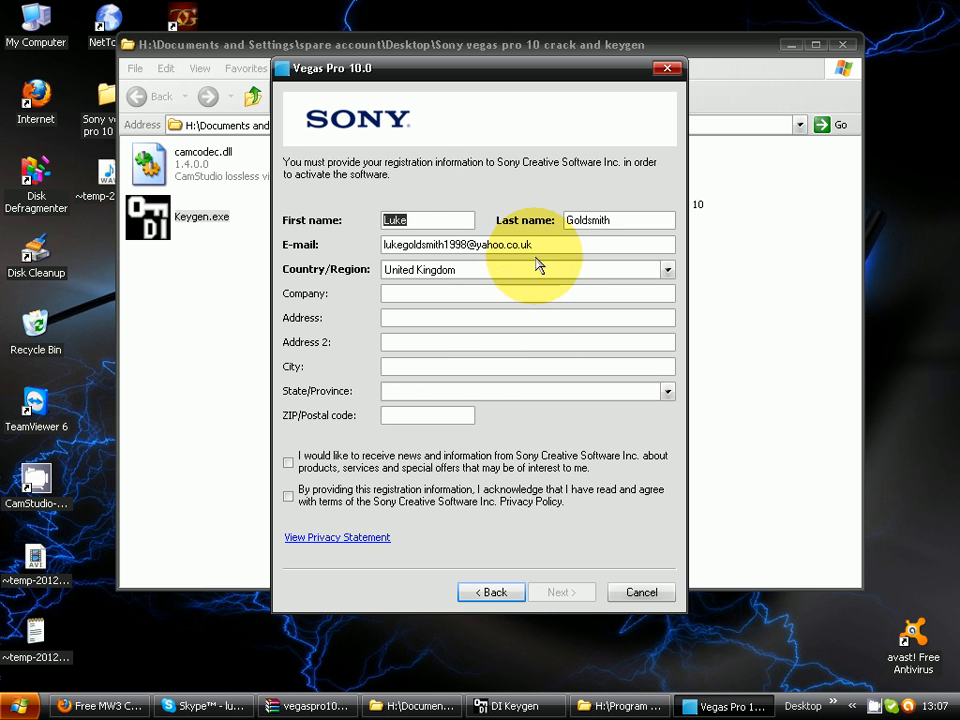
left_click(288, 462)
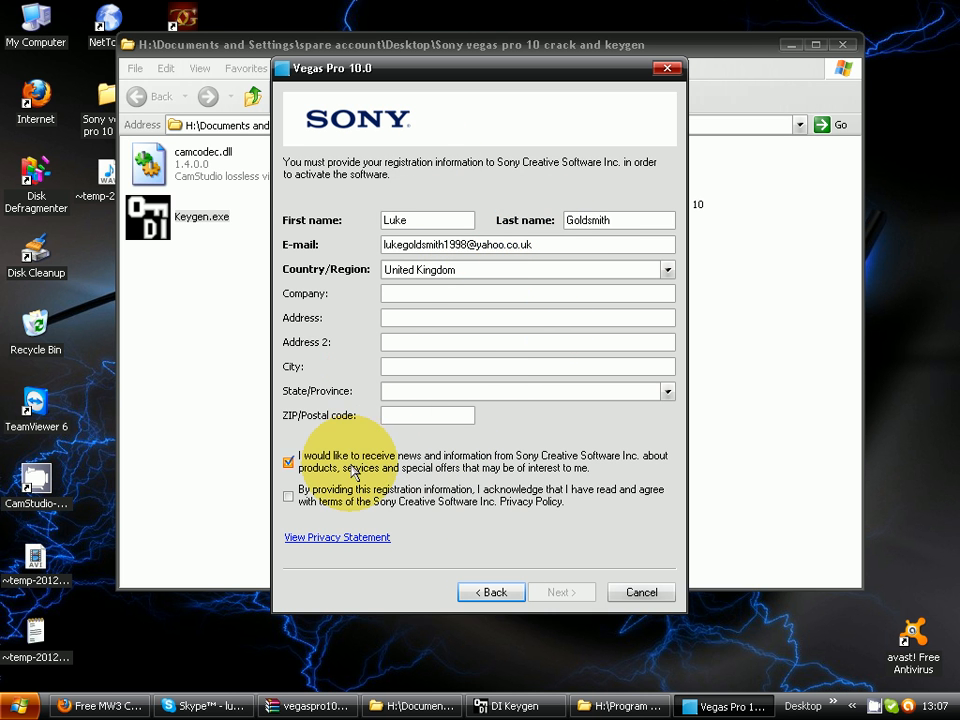
left_click(288, 496)
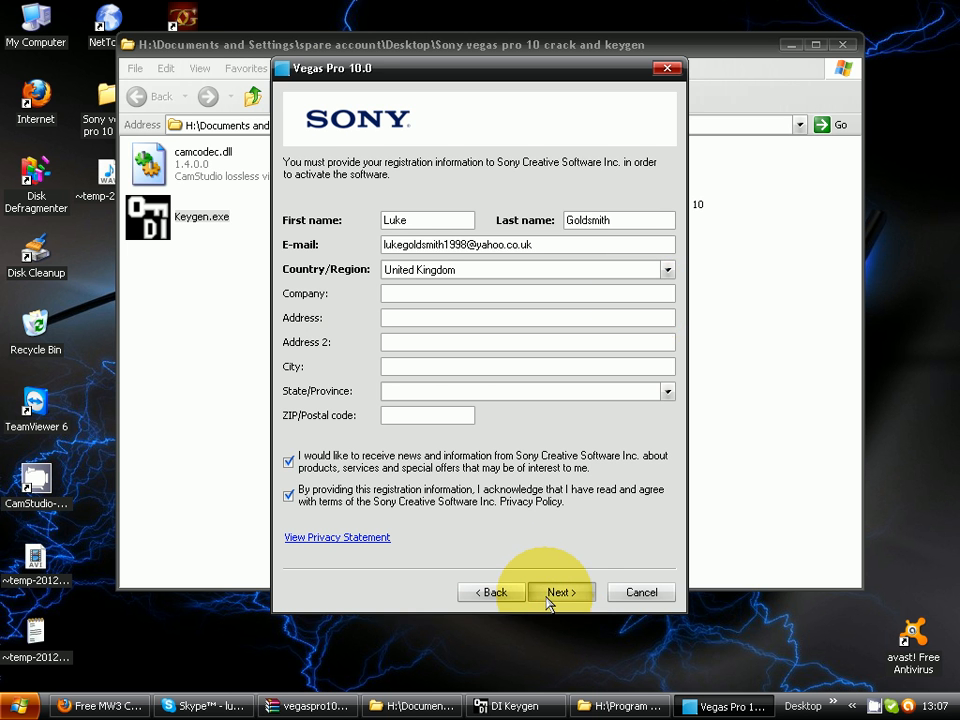
left_click(560, 592)
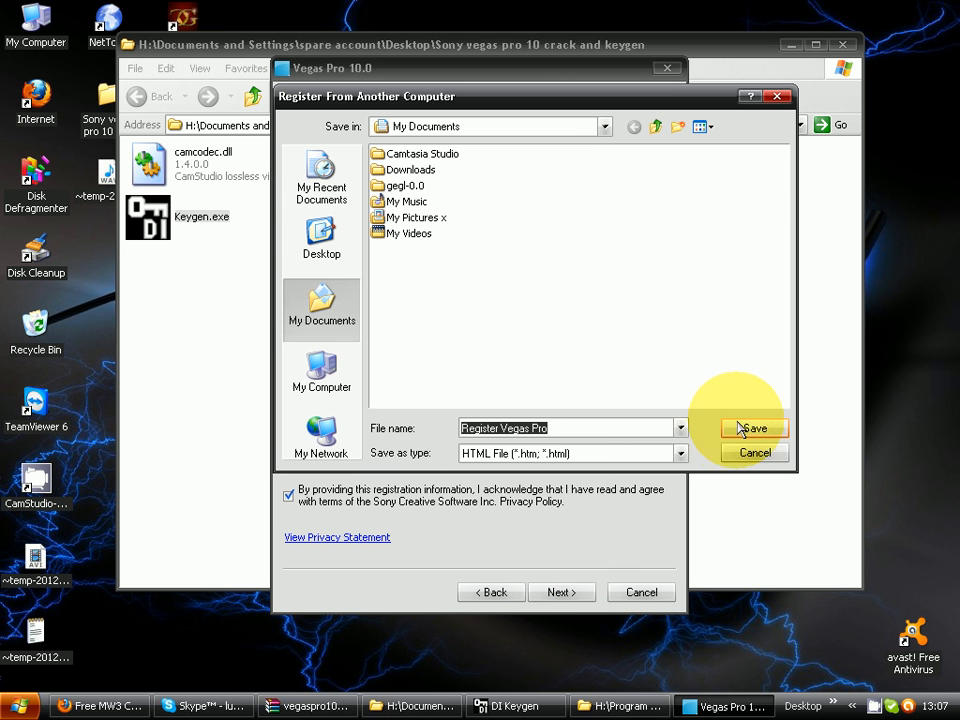
Step: Save the offline registration file to My Documents and continue past the confirmation
left_click(754, 428)
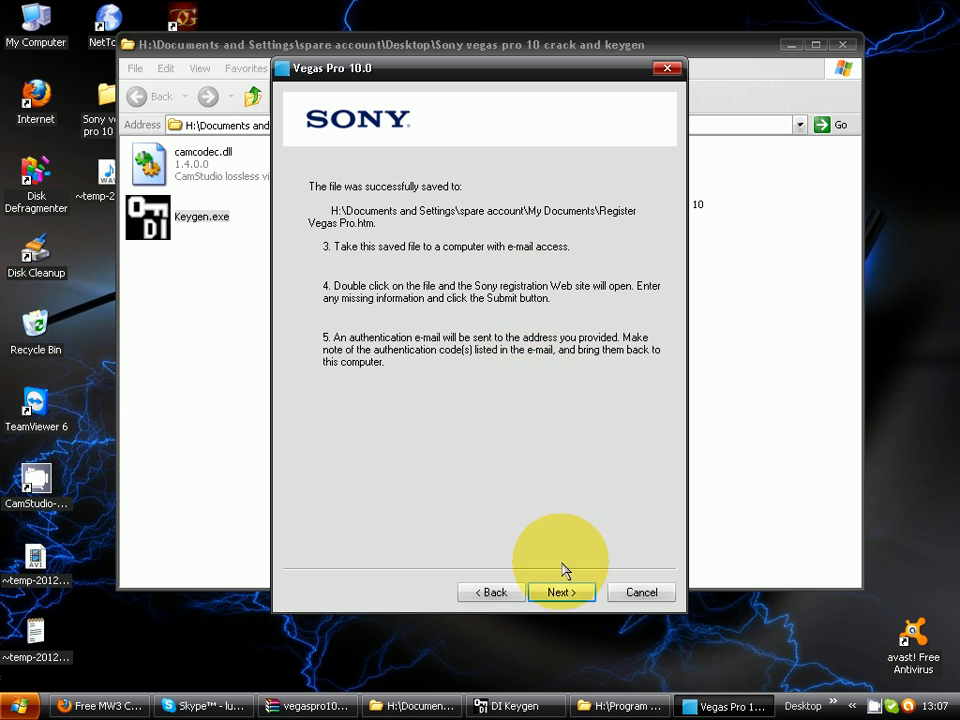
left_click(560, 592)
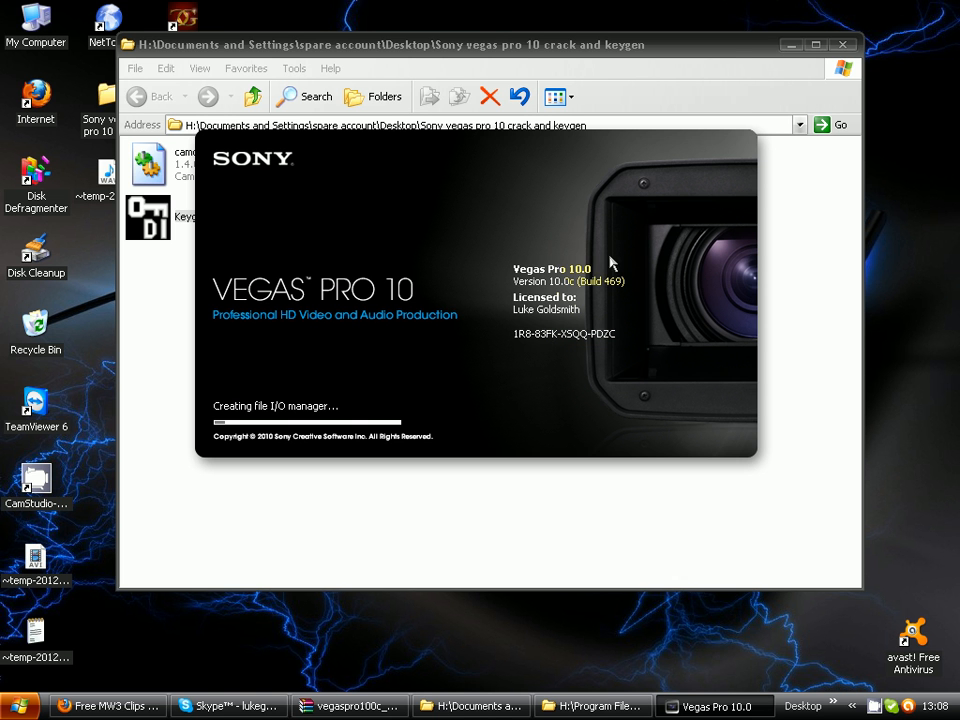
mouse_move(592, 302)
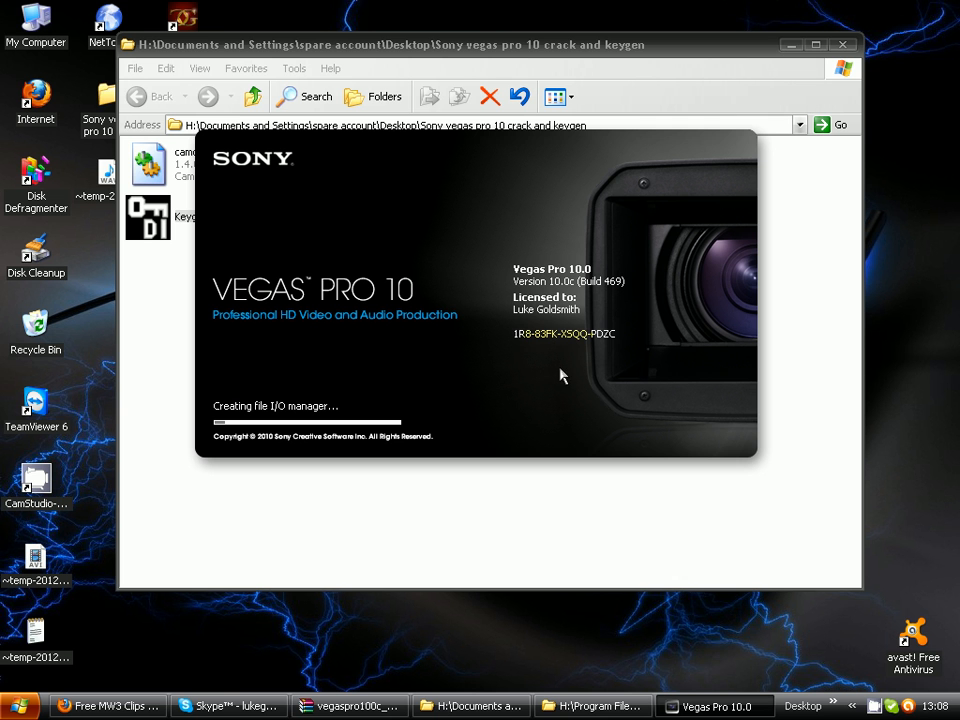
mouse_move(544, 356)
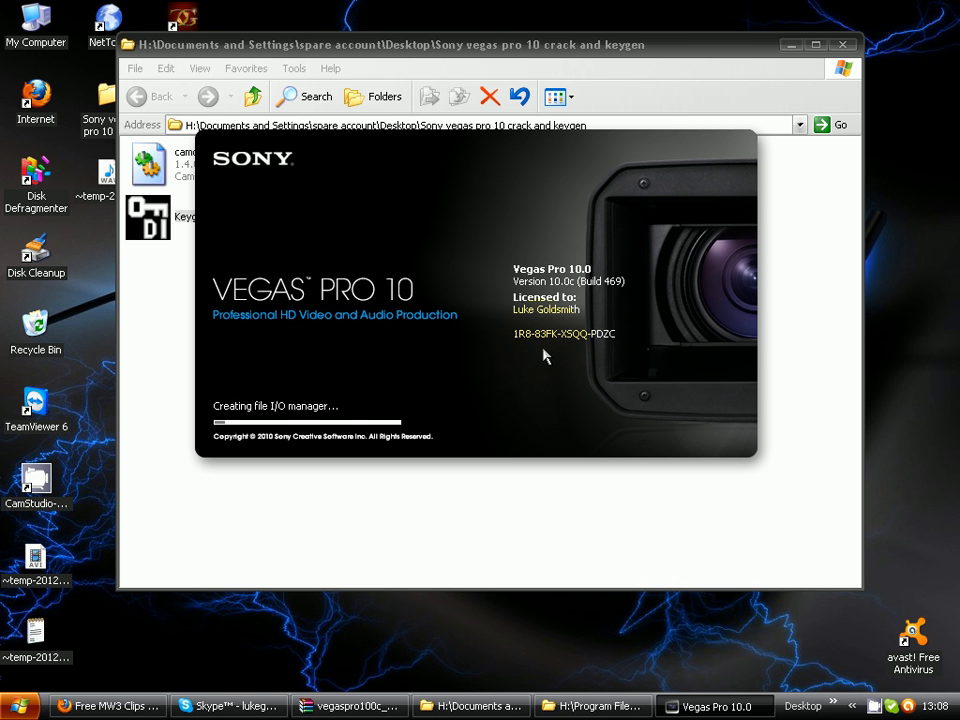
mouse_move(528, 362)
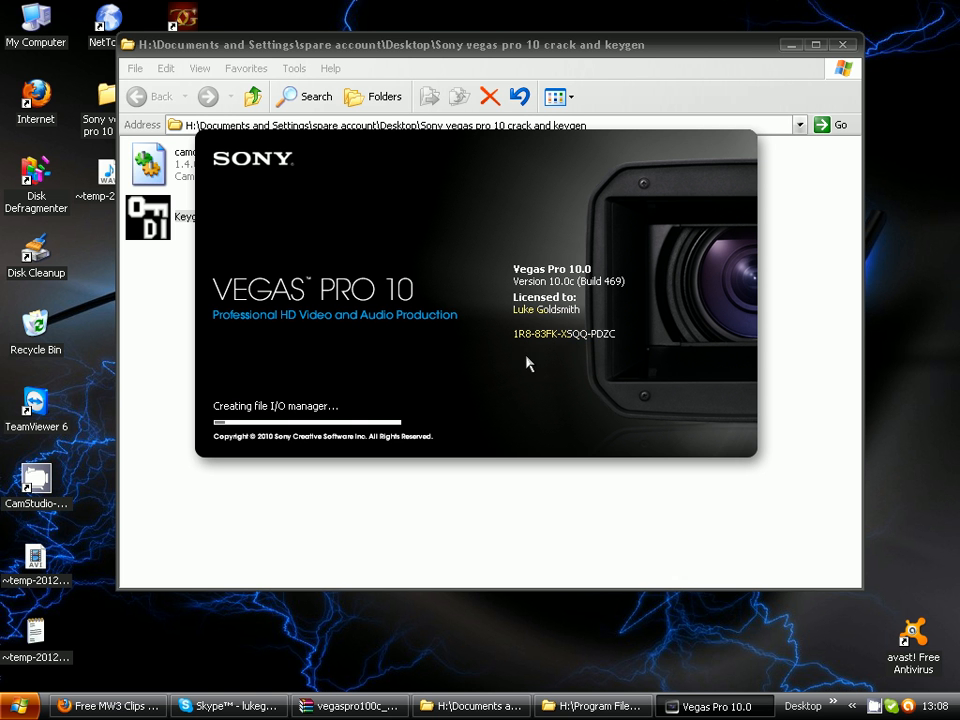
mouse_move(332, 264)
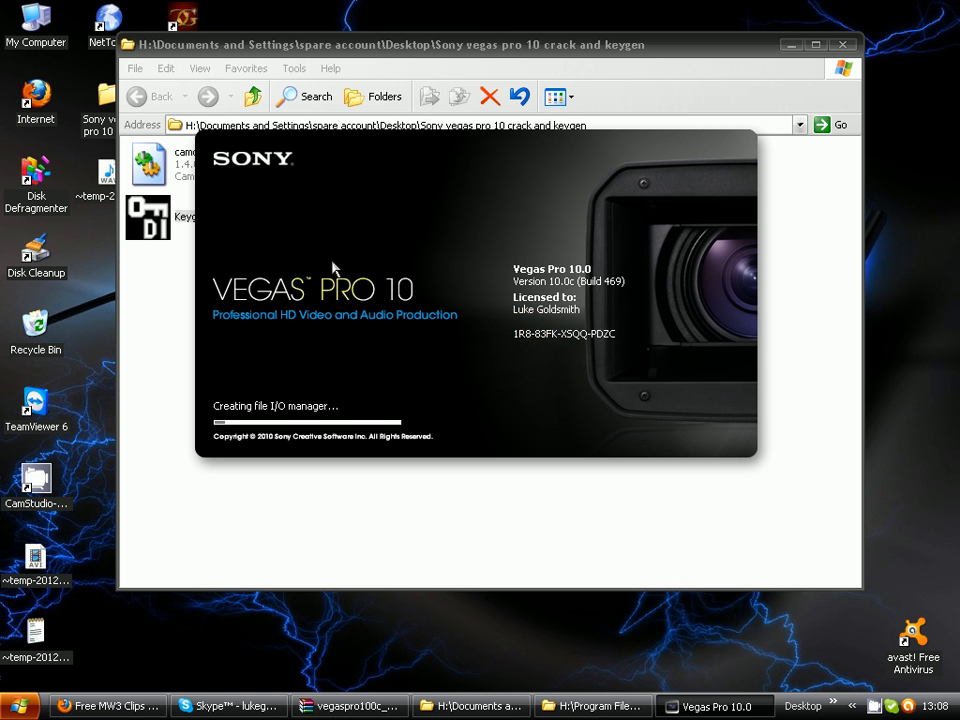
mouse_move(340, 258)
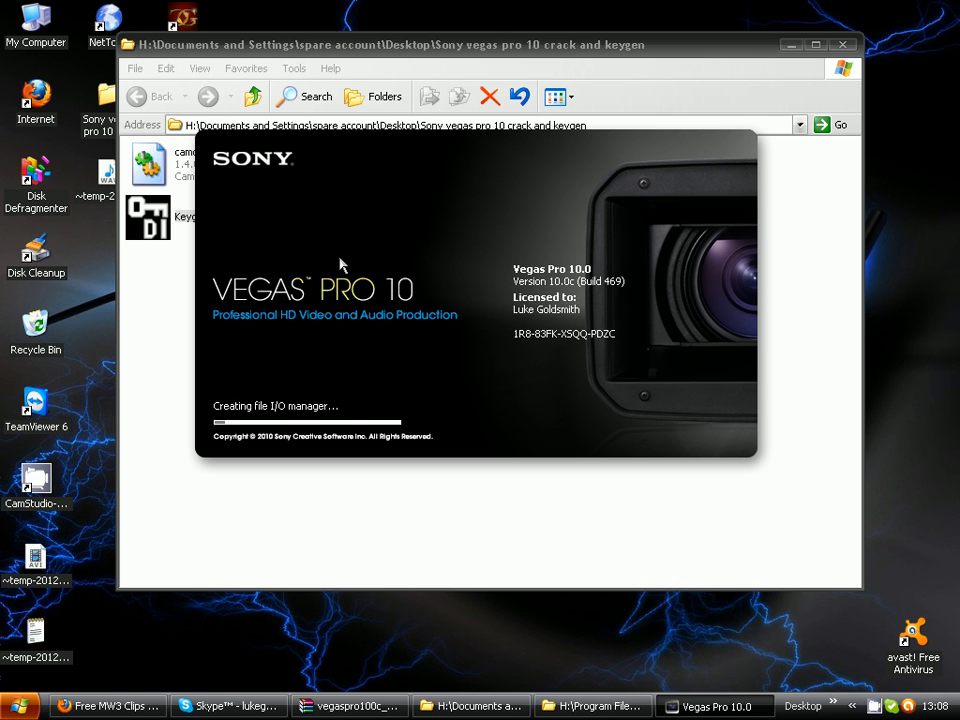